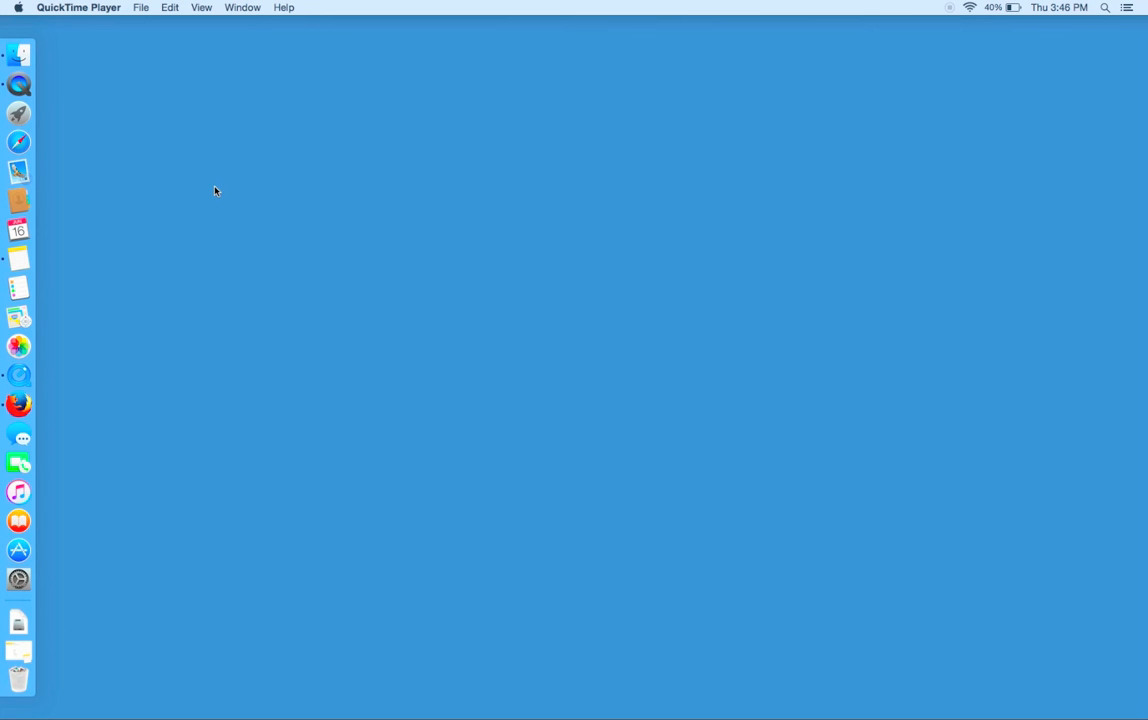
mouse_move(42, 24)
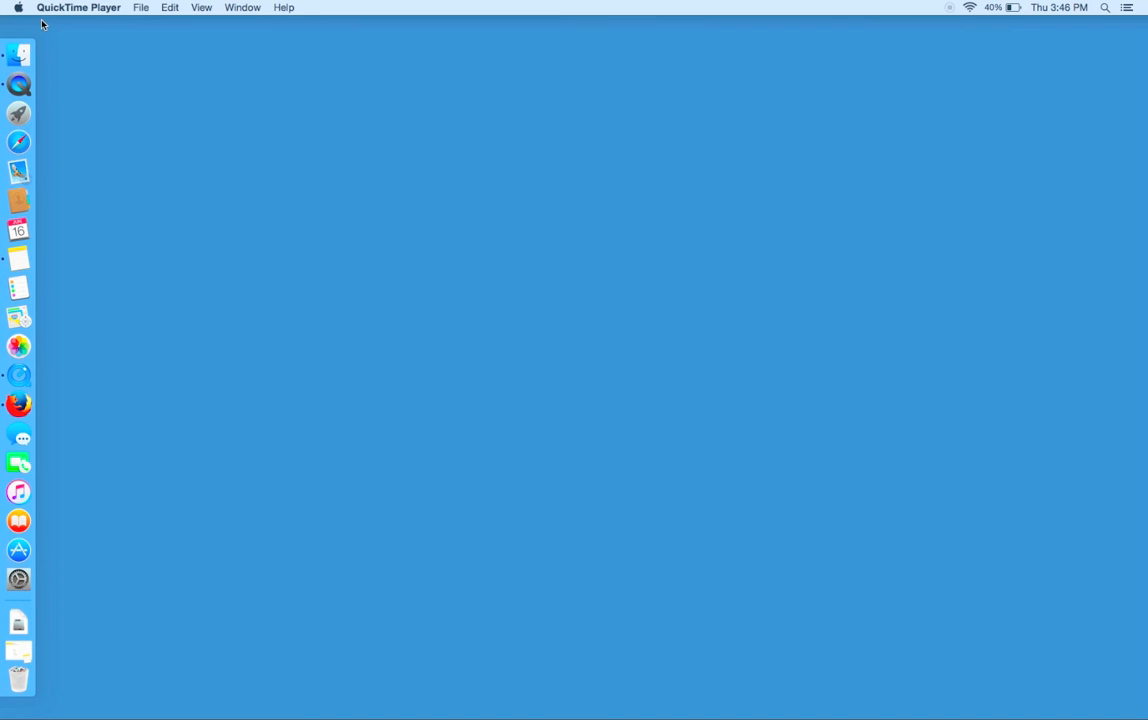
Step: Check which OS X version this Mac runs via About This Mac, then dismiss it
click(16, 8)
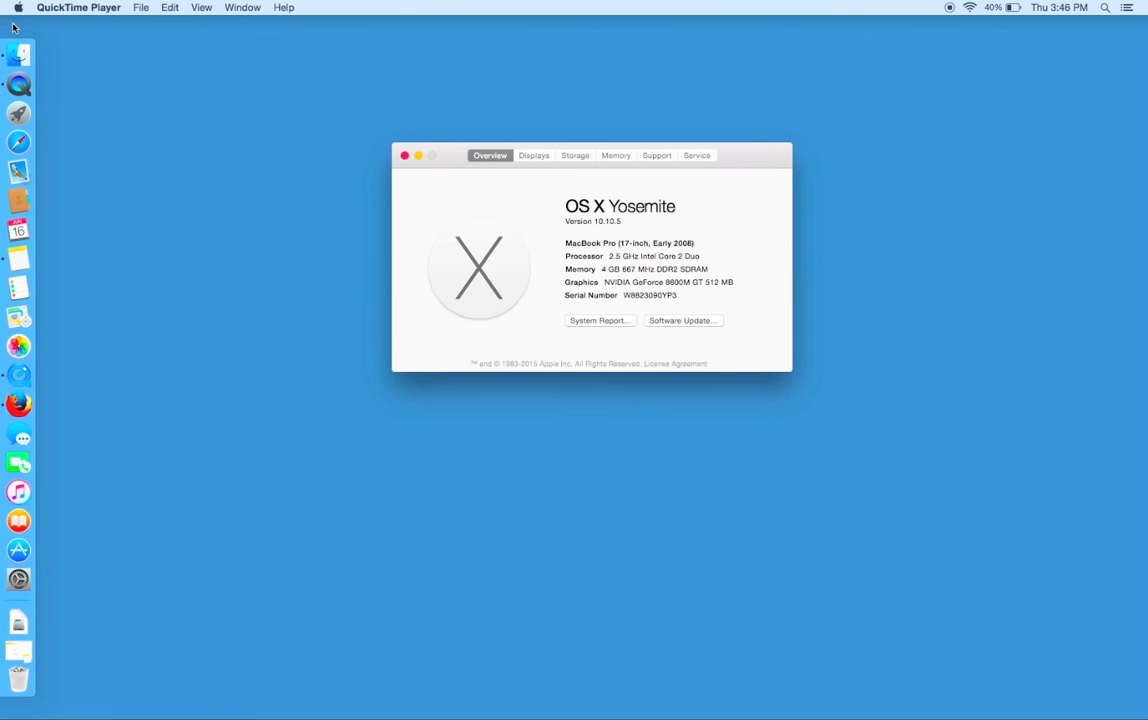
click(404, 156)
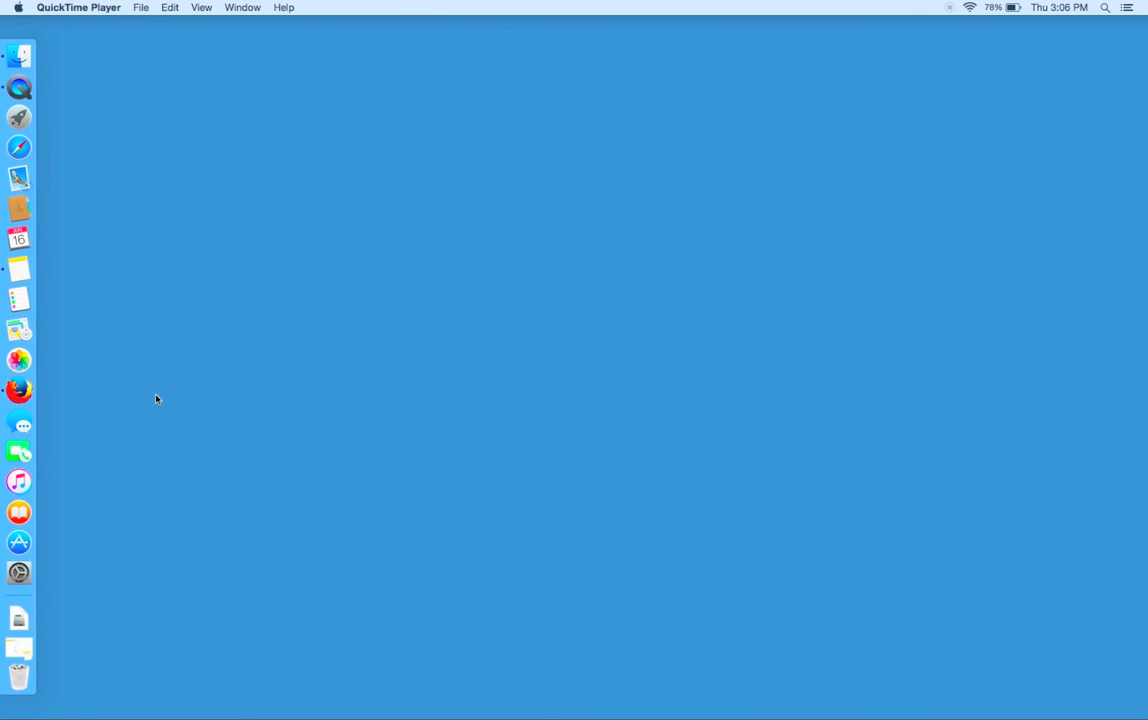
mouse_move(20, 390)
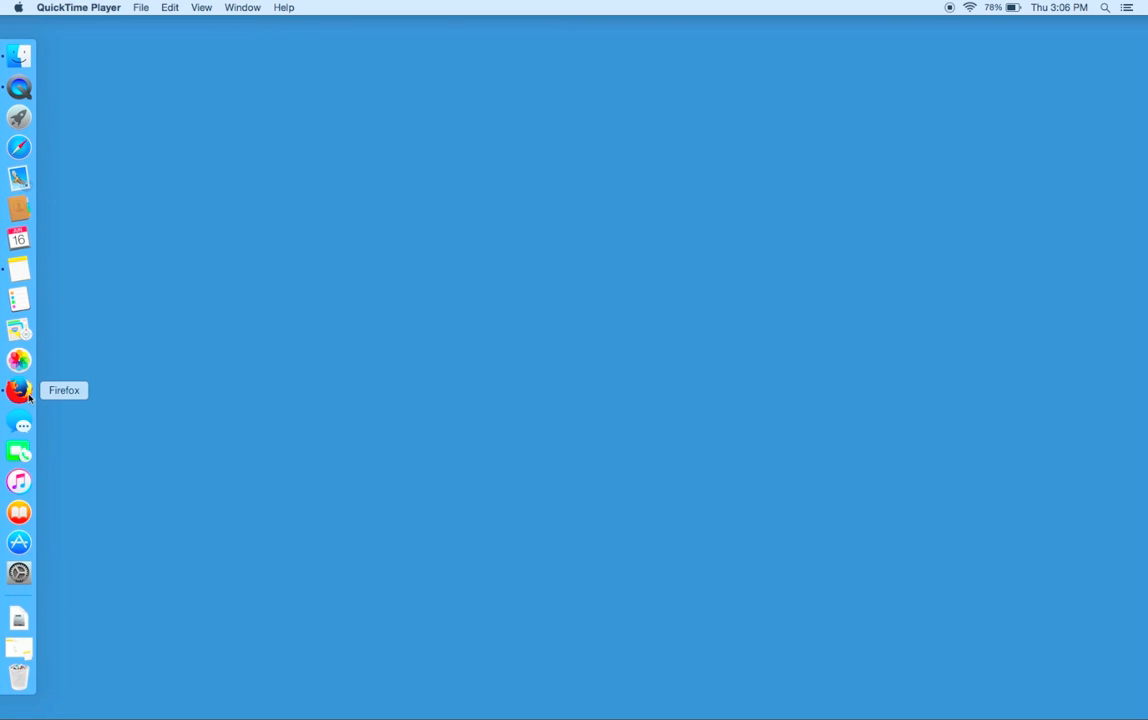
click(18, 390)
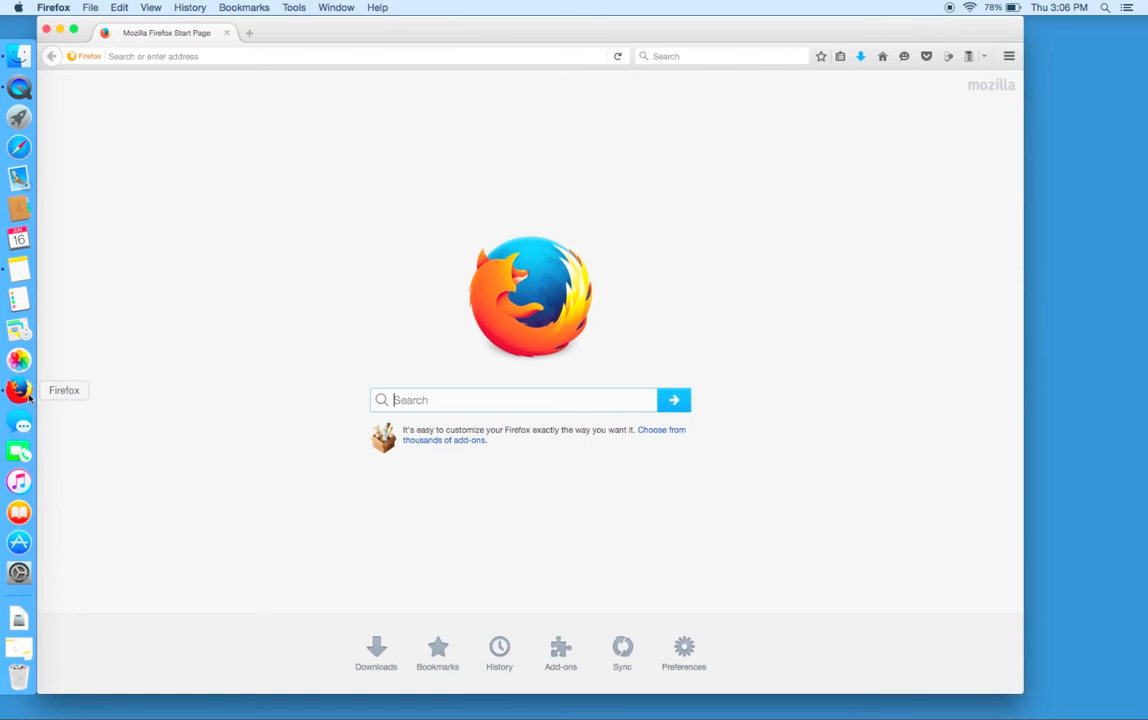
mouse_move(180, 152)
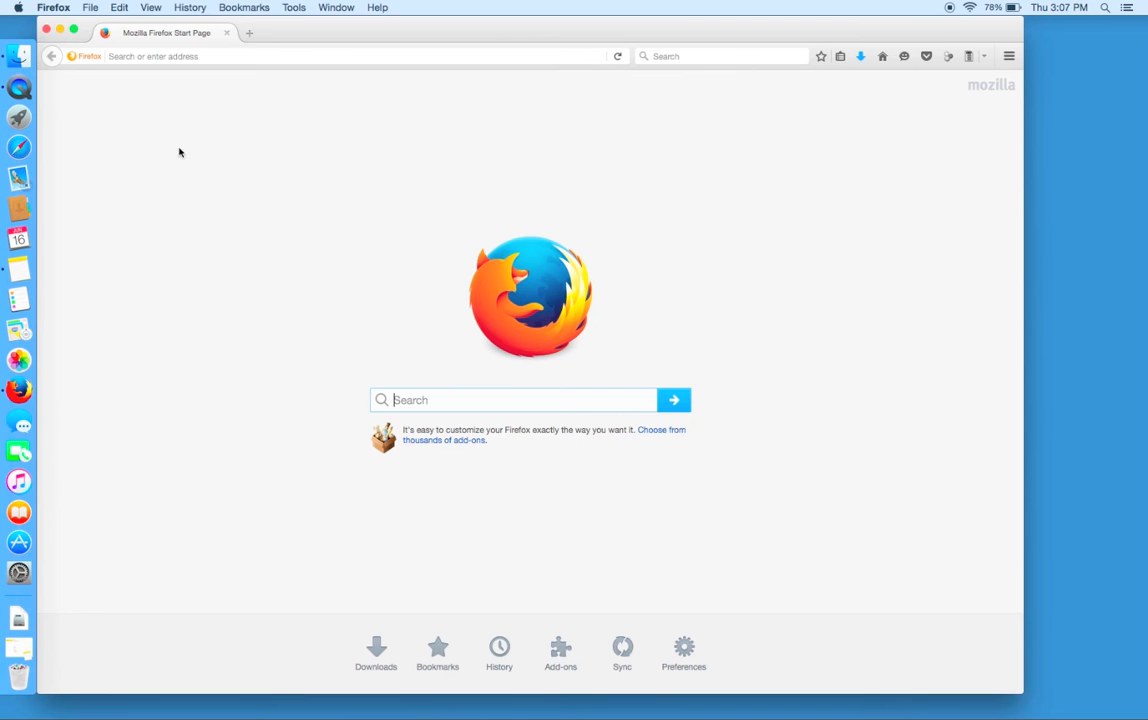
click(340, 56)
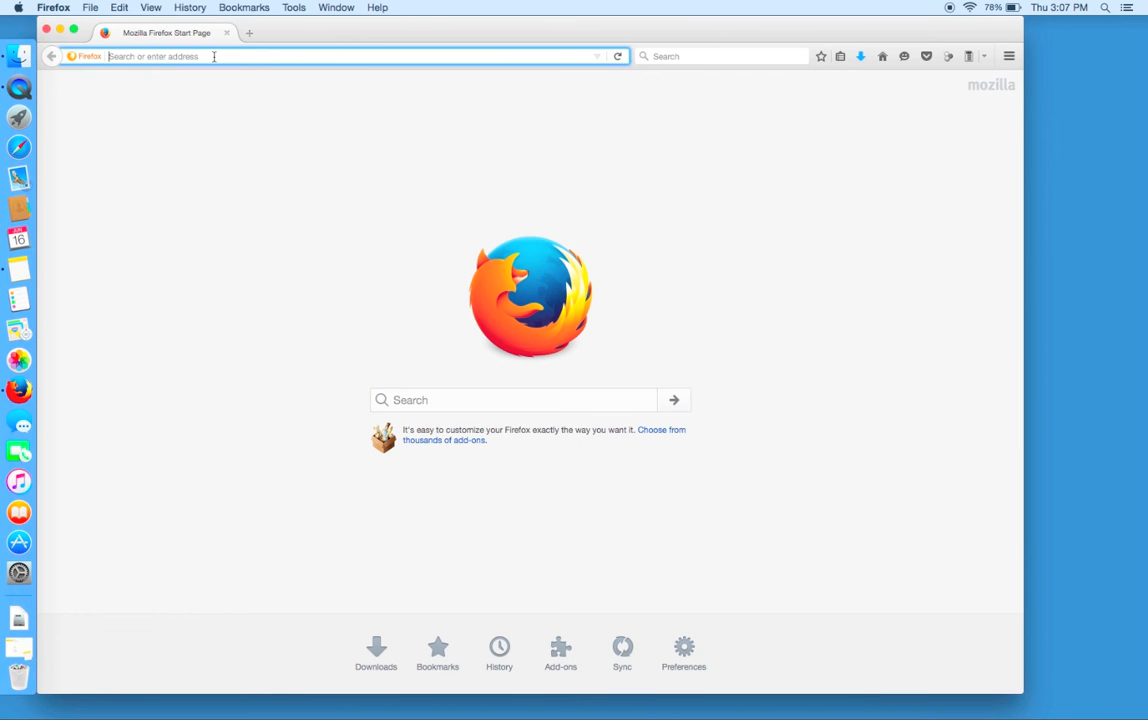
text(http://homework.sdmesa.edu/dgergens/chem100_ol/calendar2.html)
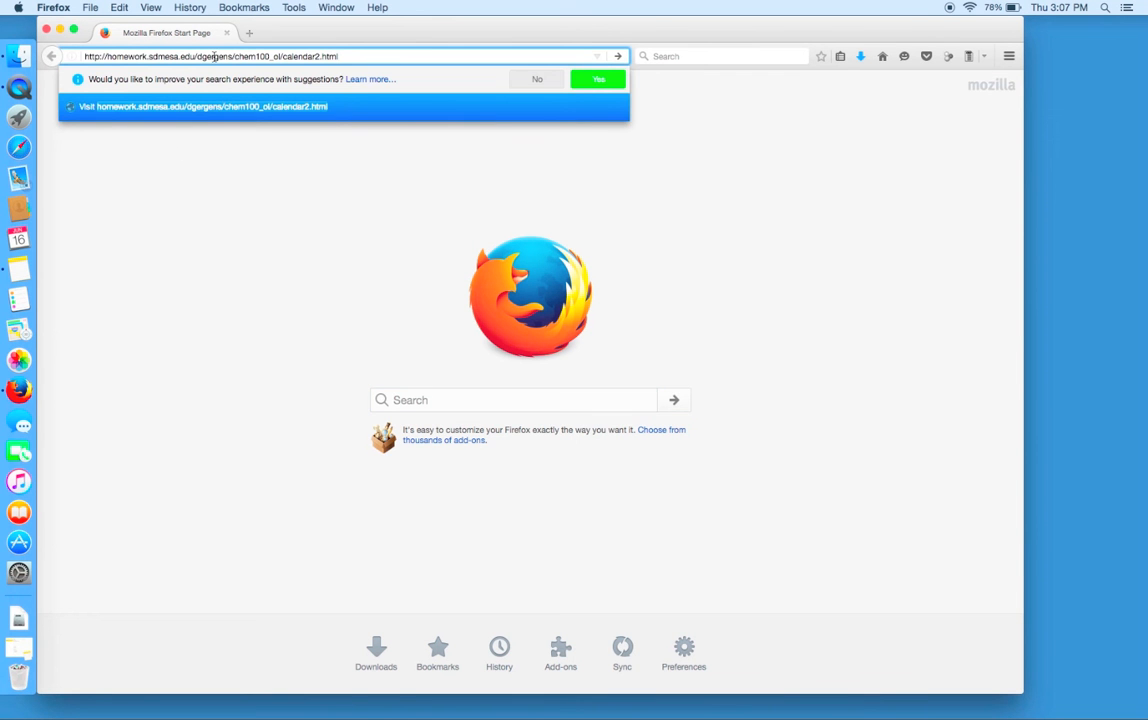
mouse_move(272, 192)
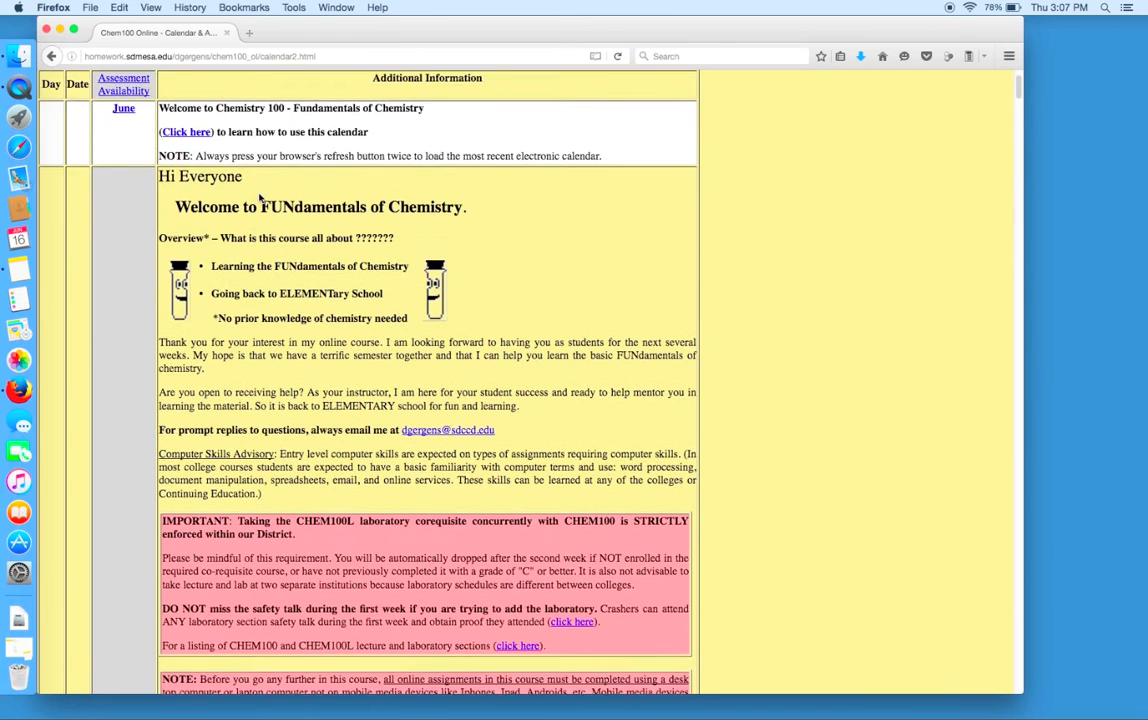
scroll(down, 3)
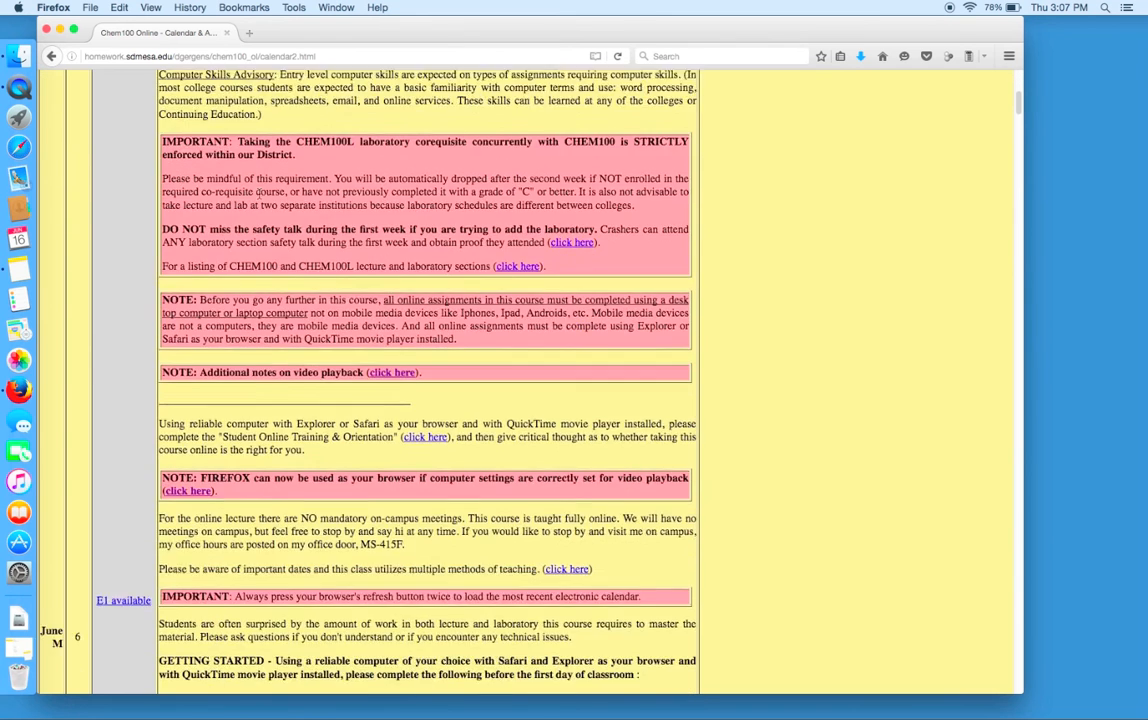
scroll(down, 3)
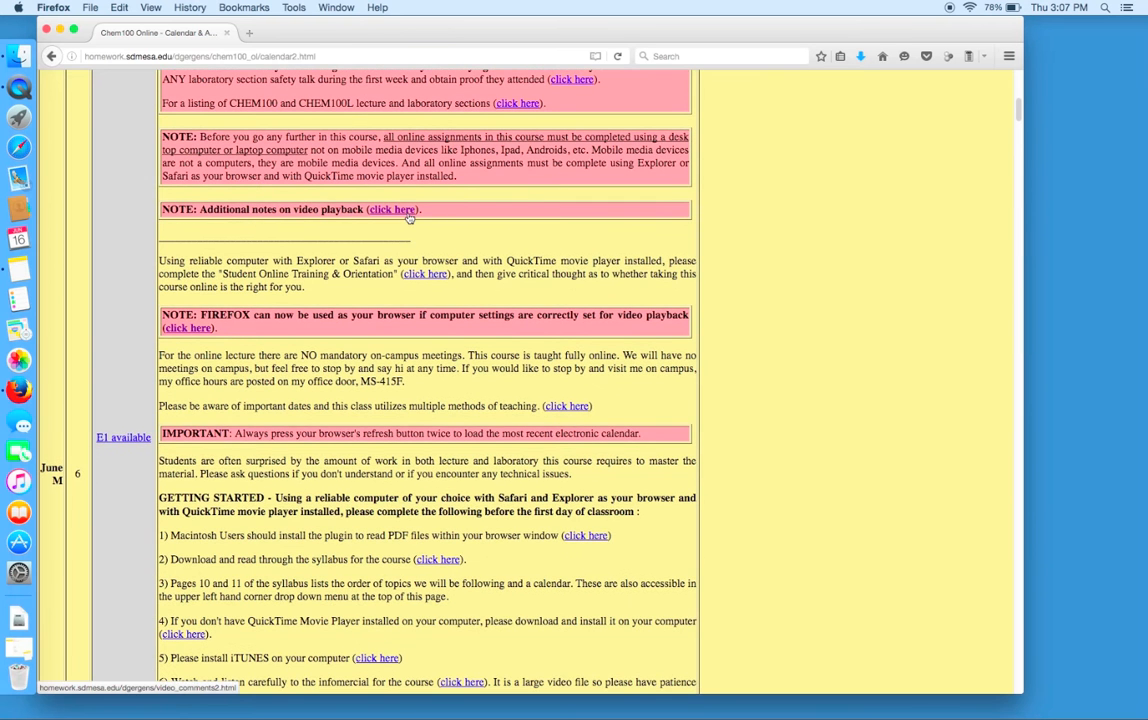
Step: Follow the video playback notes link and its Apple link to the Installing QuickTime Player 7 page
click(392, 210)
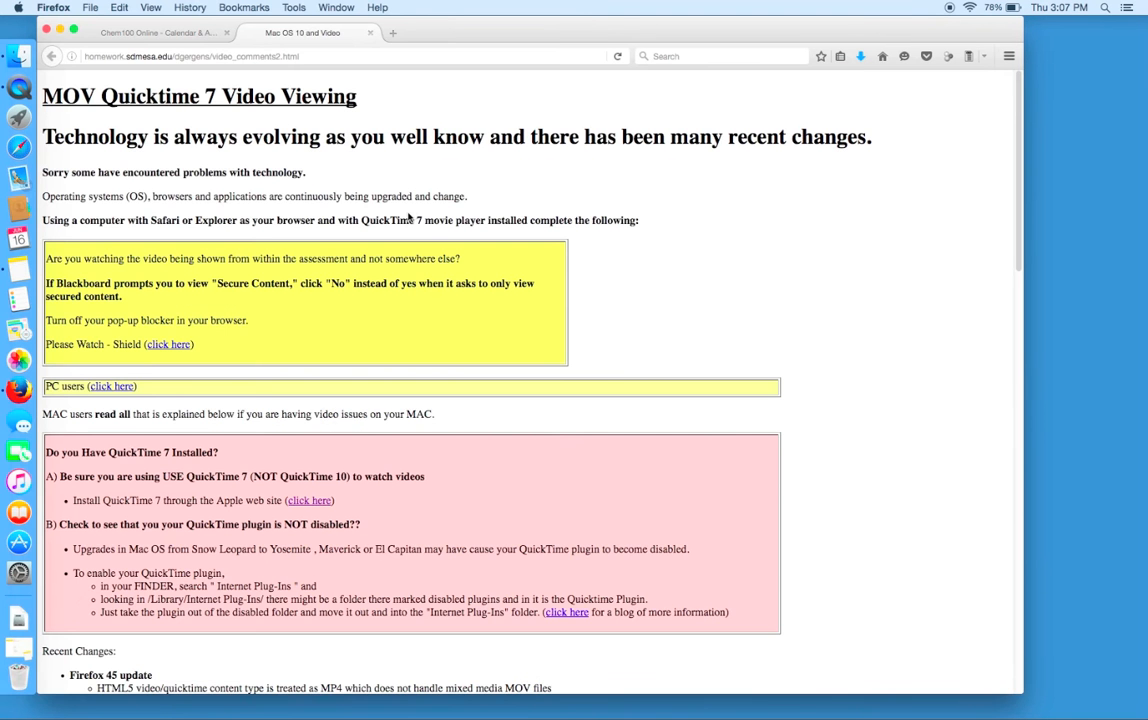
scroll(down, 3)
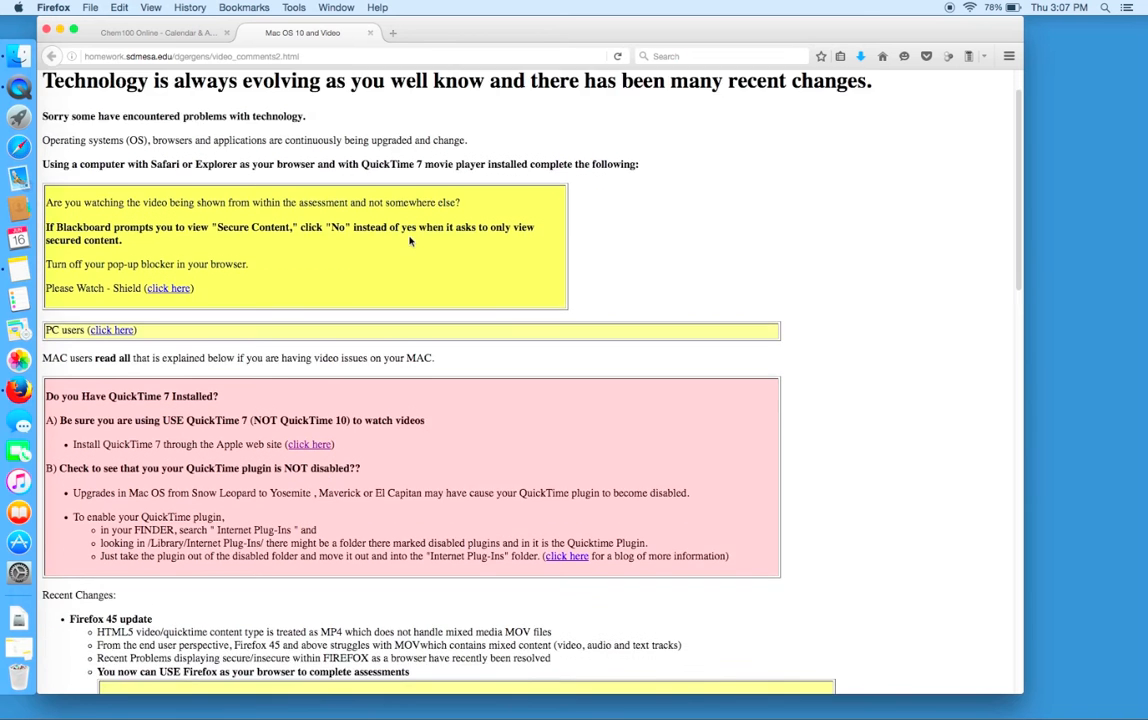
scroll(down, 3)
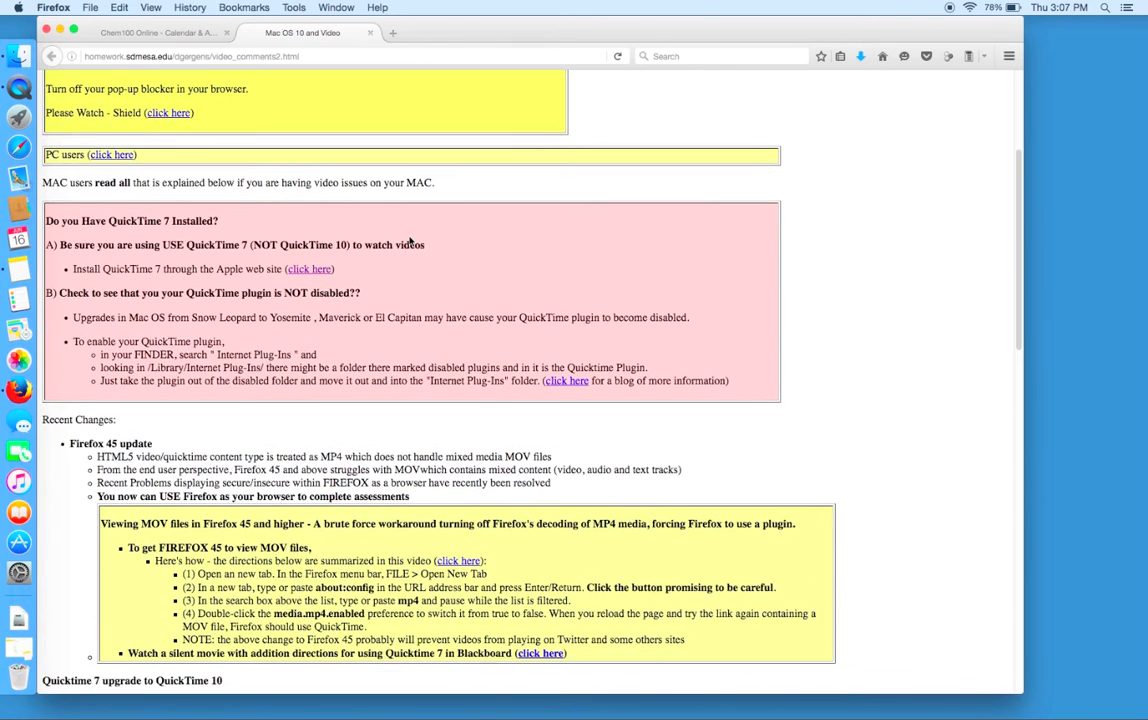
scroll(down, 3)
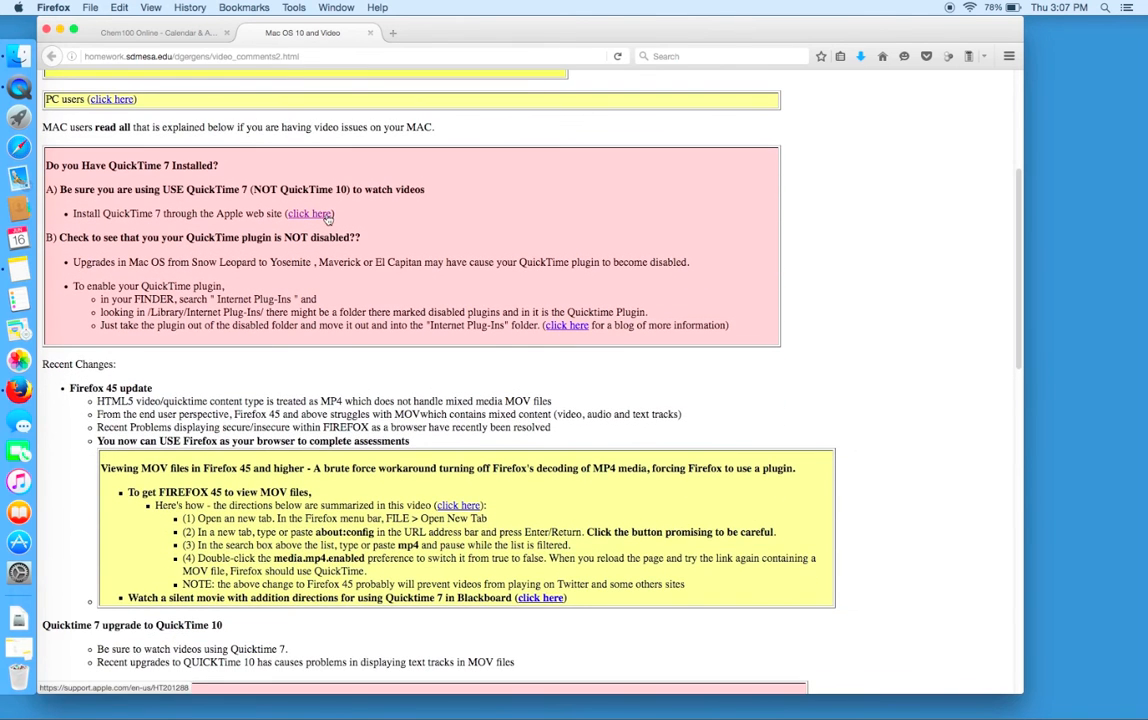
click(308, 212)
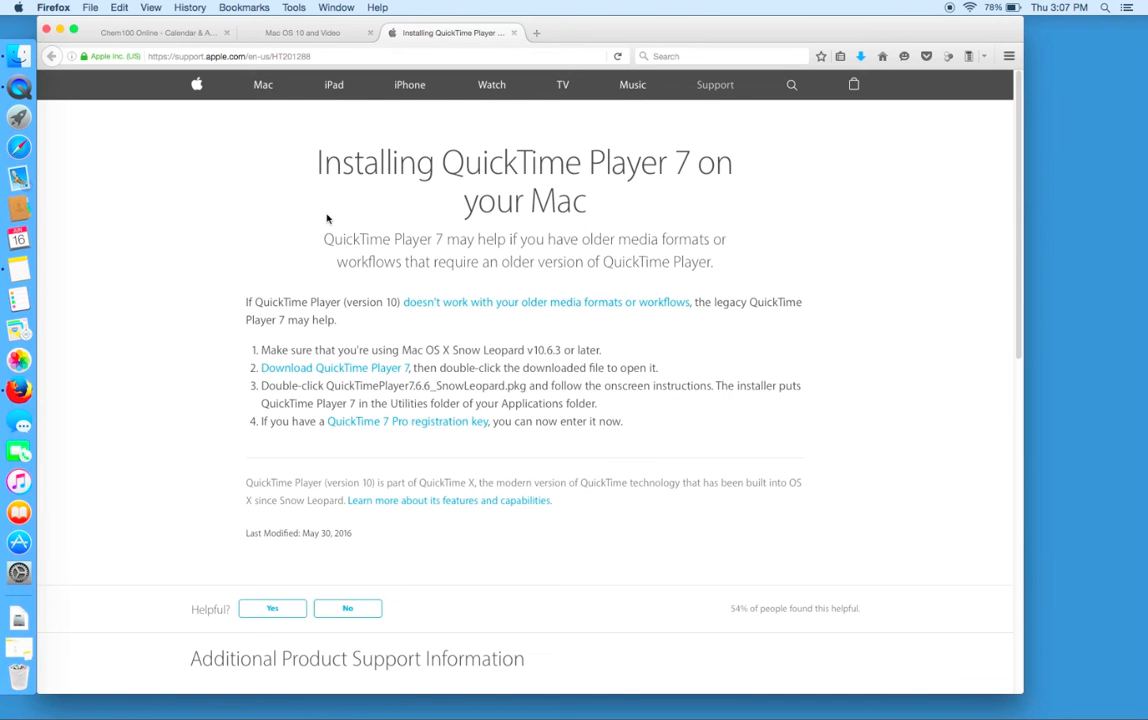
mouse_move(366, 256)
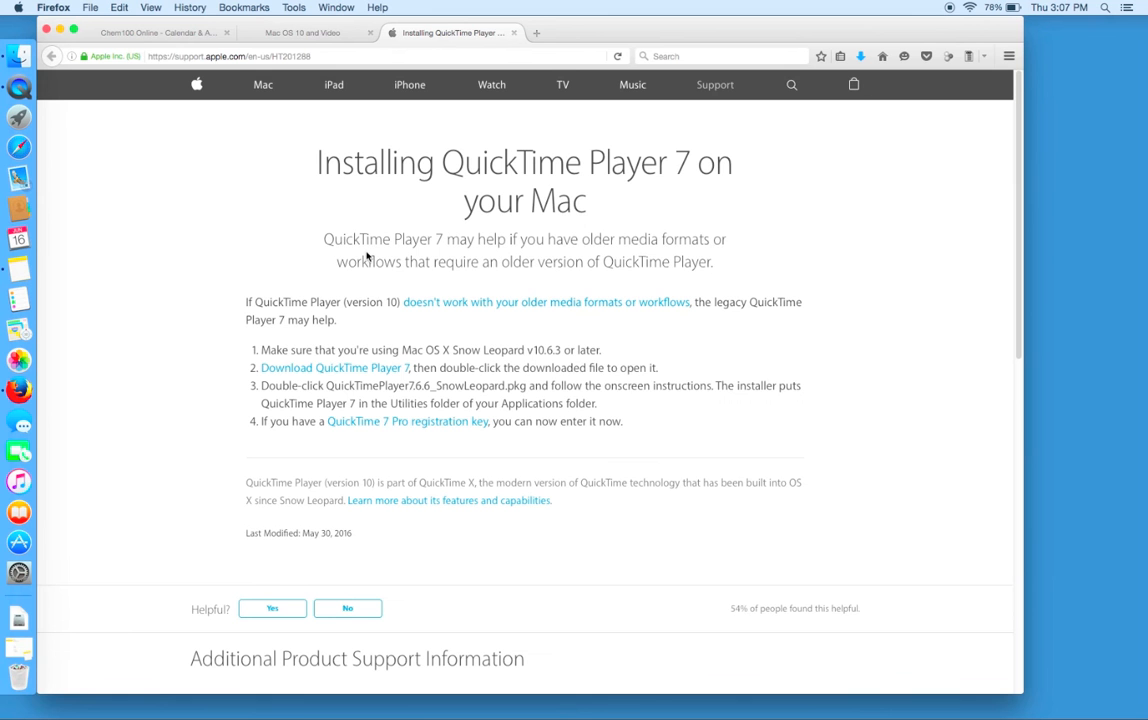
mouse_move(408, 372)
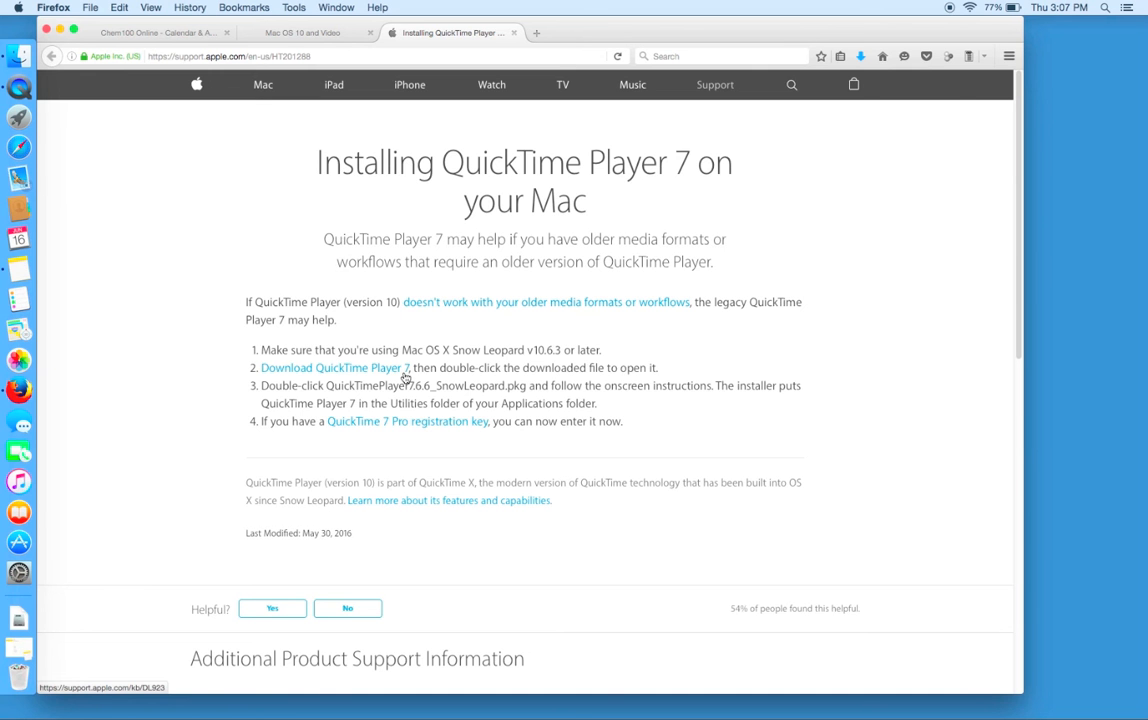
Step: Go to Apple's QuickTime Player 7 download page and start the installer download
click(334, 368)
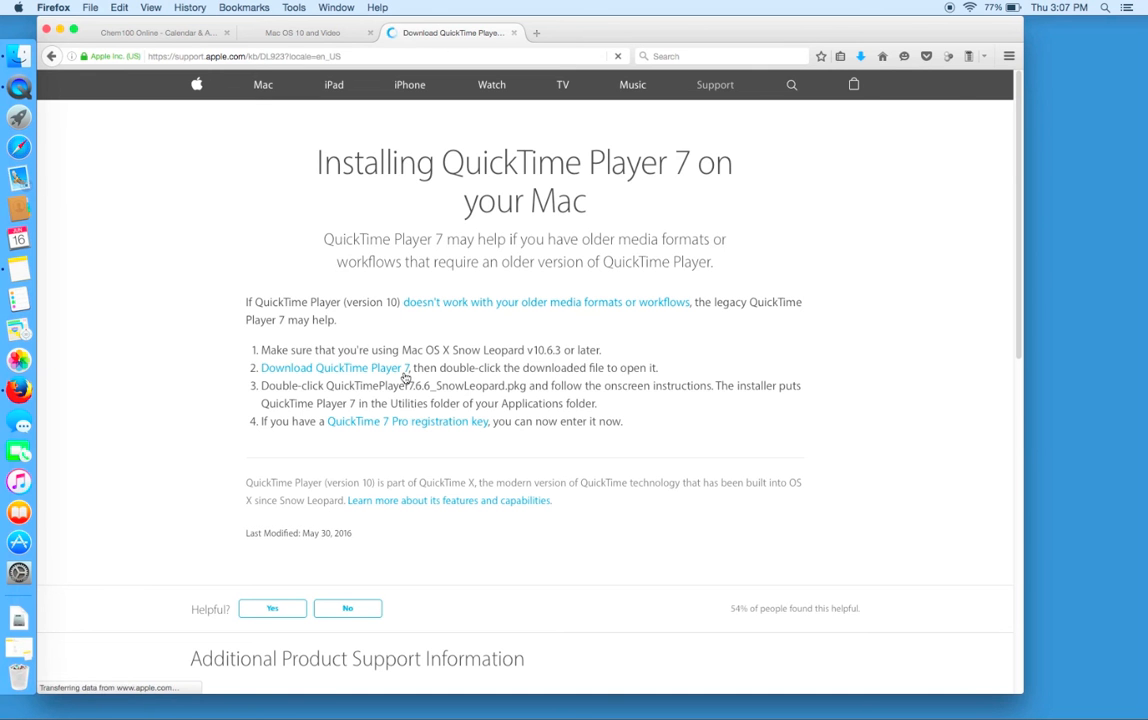
click(334, 368)
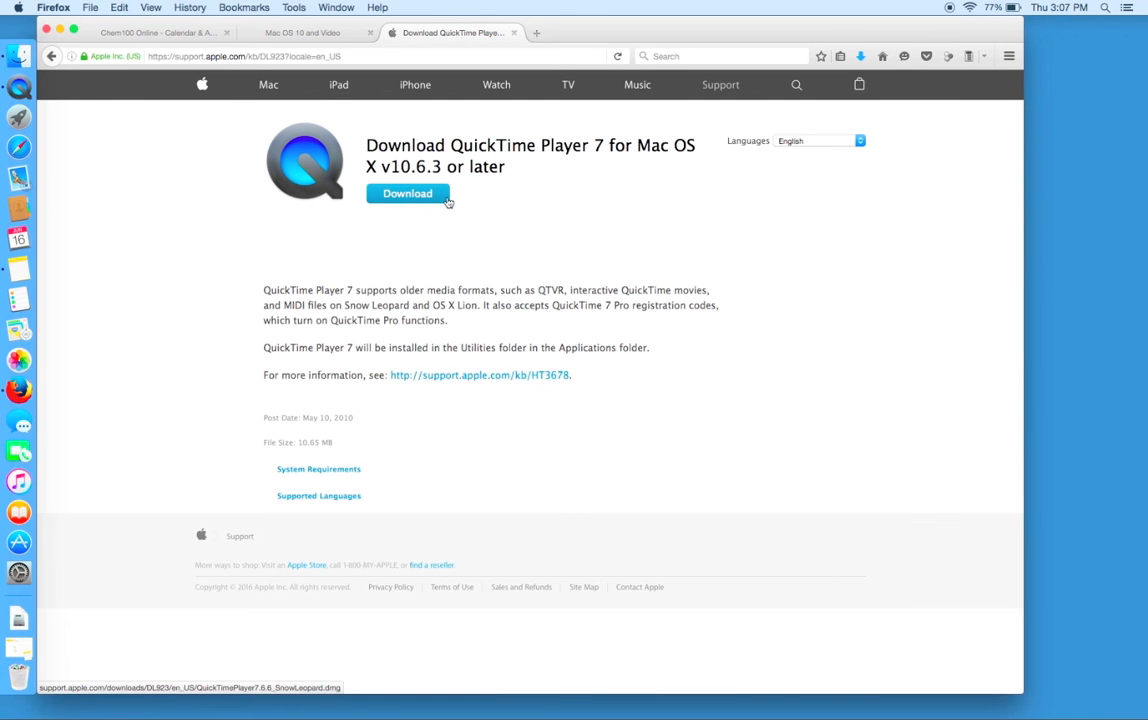
click(406, 192)
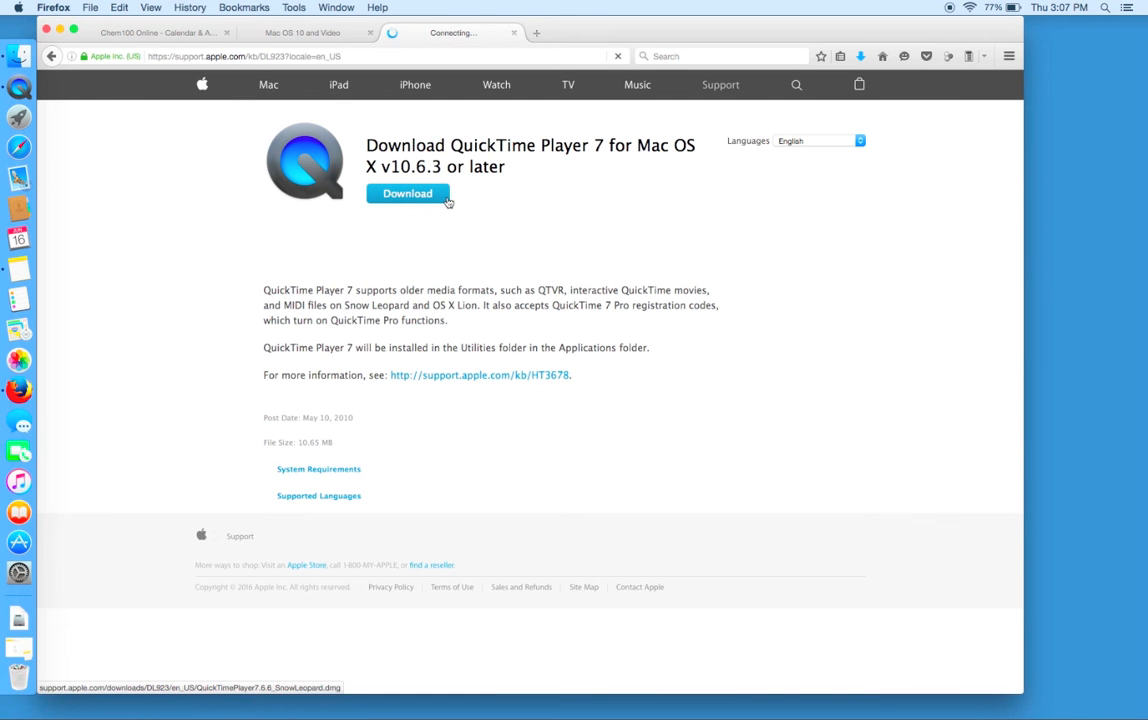
click(406, 192)
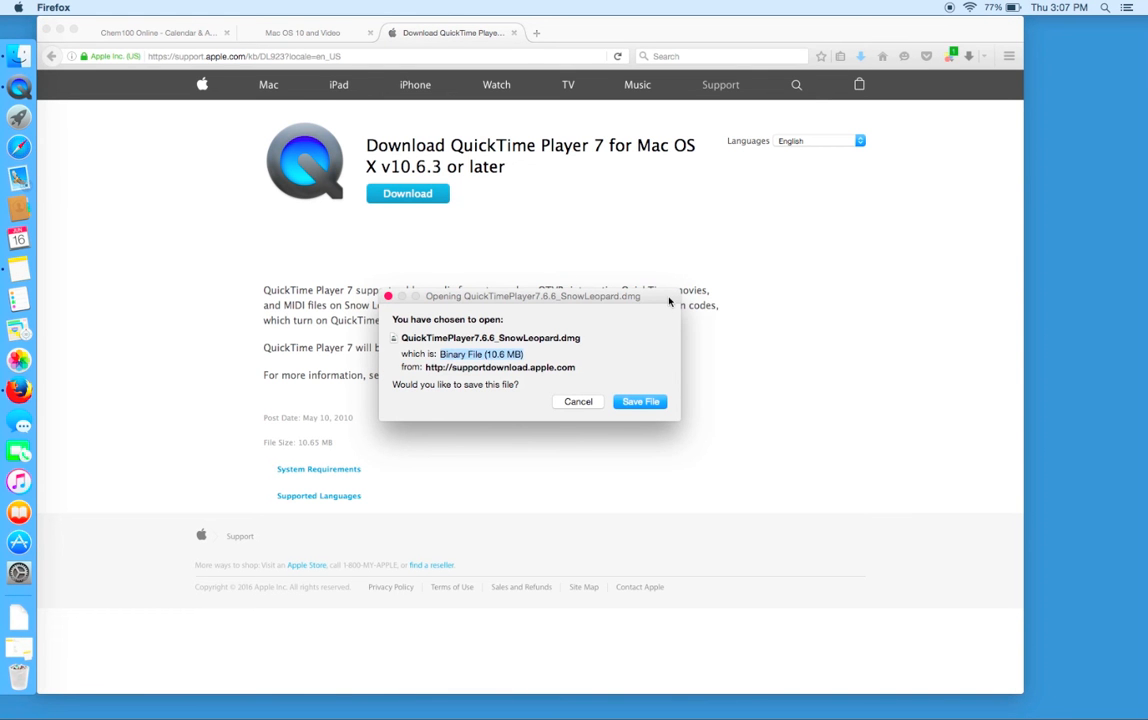
Step: Save QuickTimePlayer7.6.6_SnowLeopard.dmg to the computer from the download prompt
drag(530, 296, 764, 134)
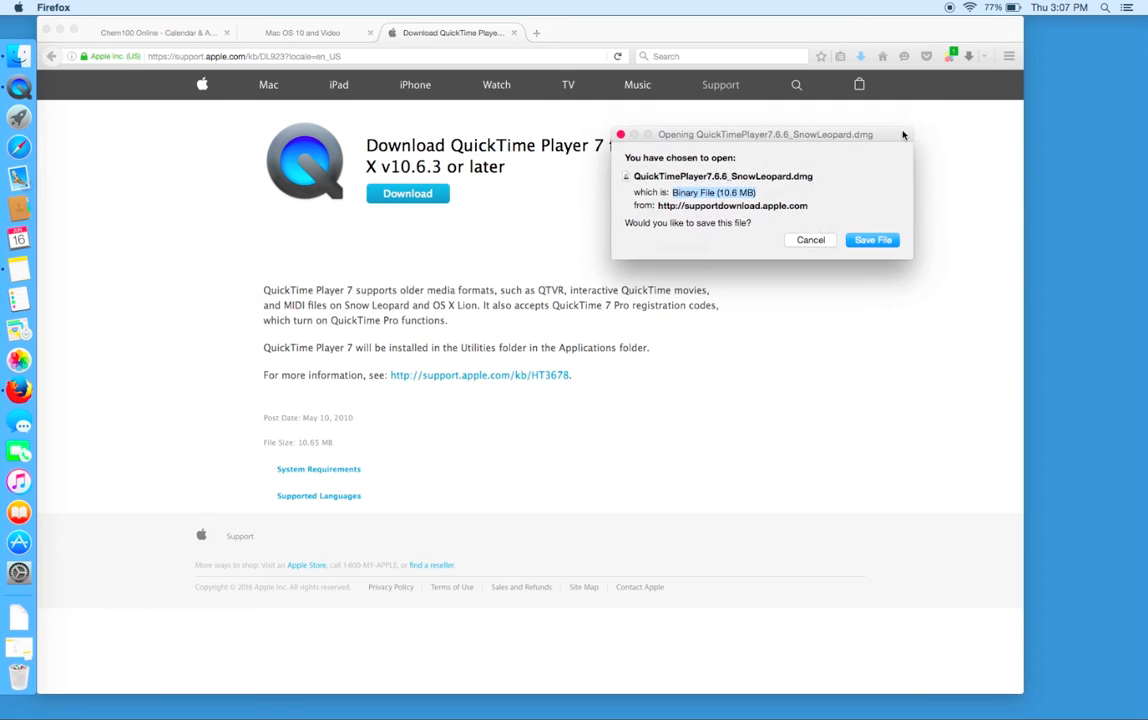
drag(764, 134, 792, 84)
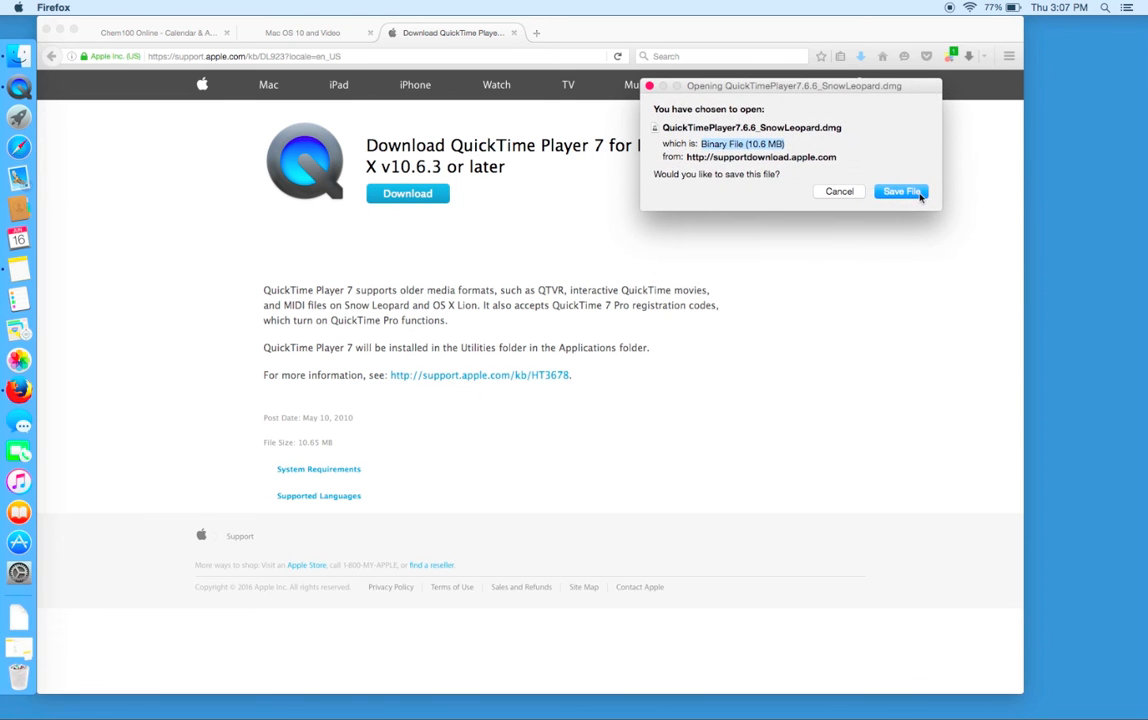
click(898, 192)
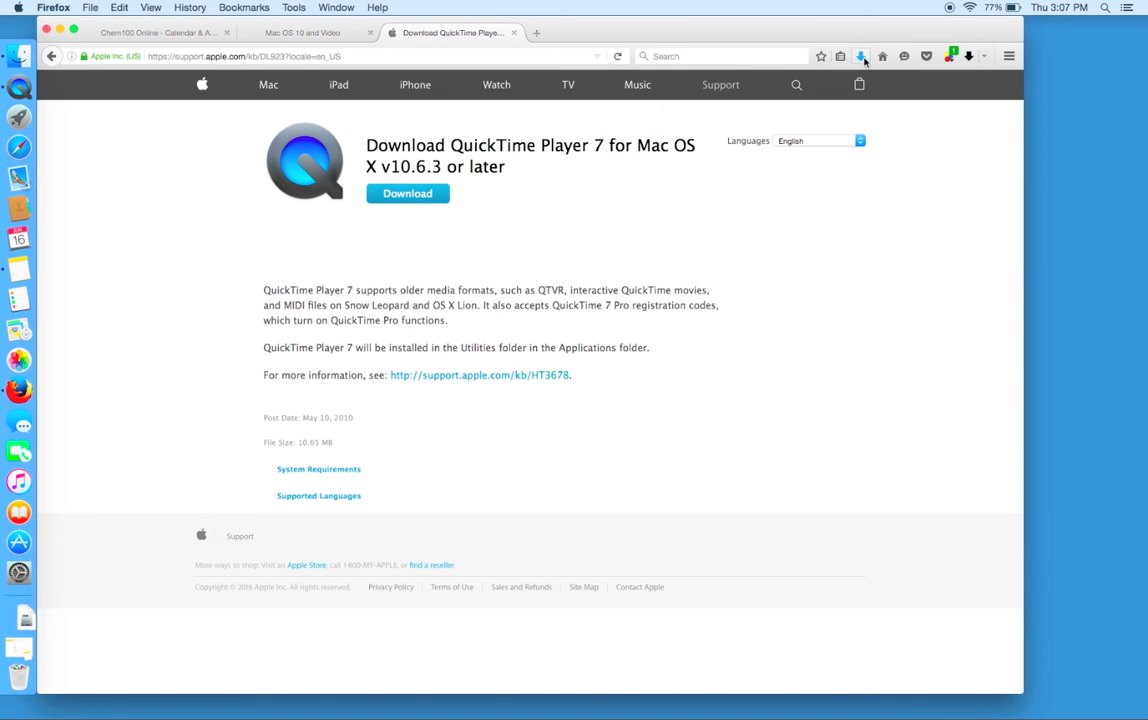
mouse_move(864, 56)
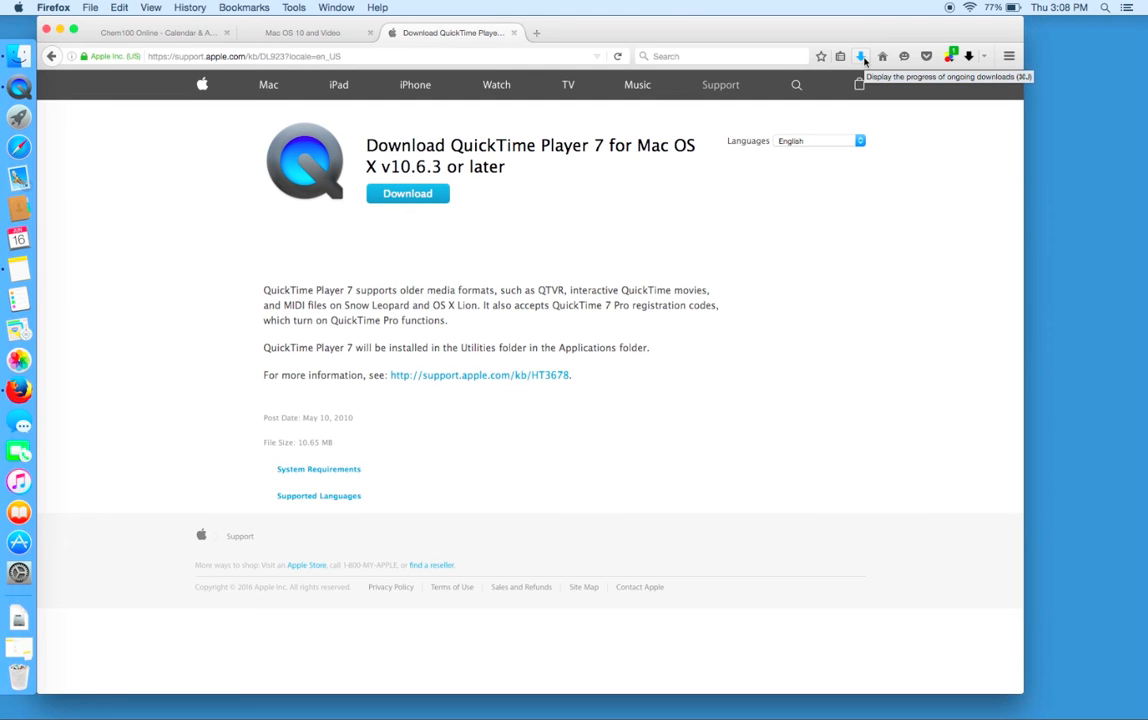
mouse_move(348, 598)
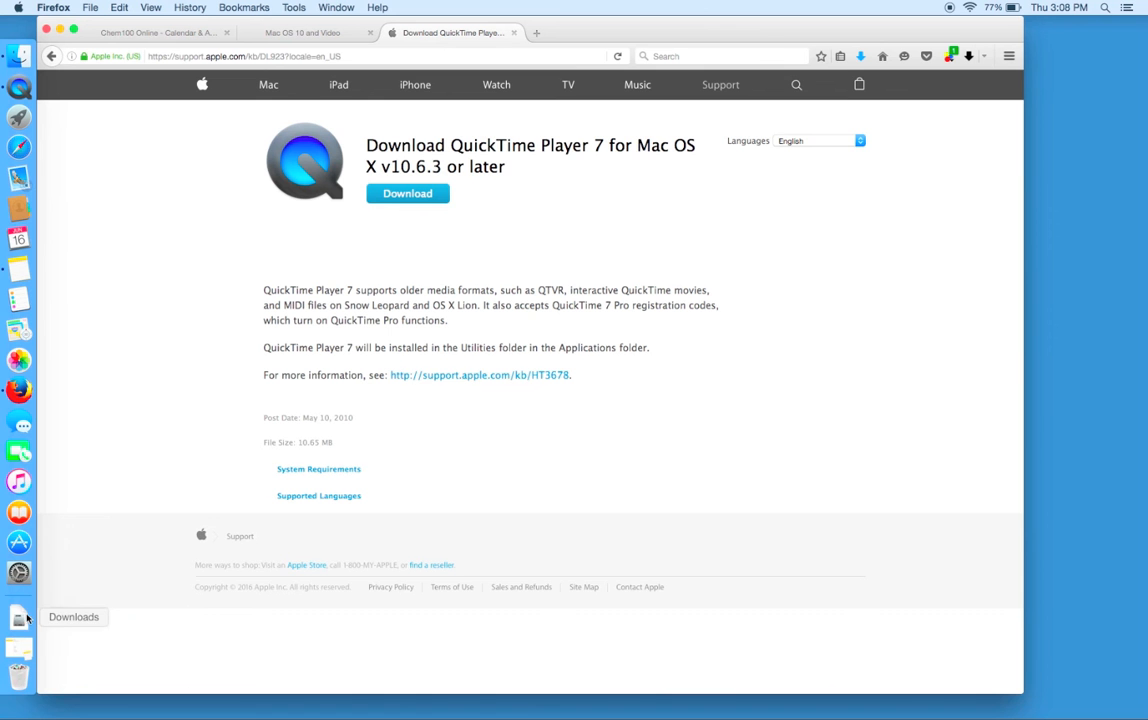
Step: Mount the downloaded QuickTime 7.6.6 disk image and select its Snow Leopard installer package
click(18, 616)
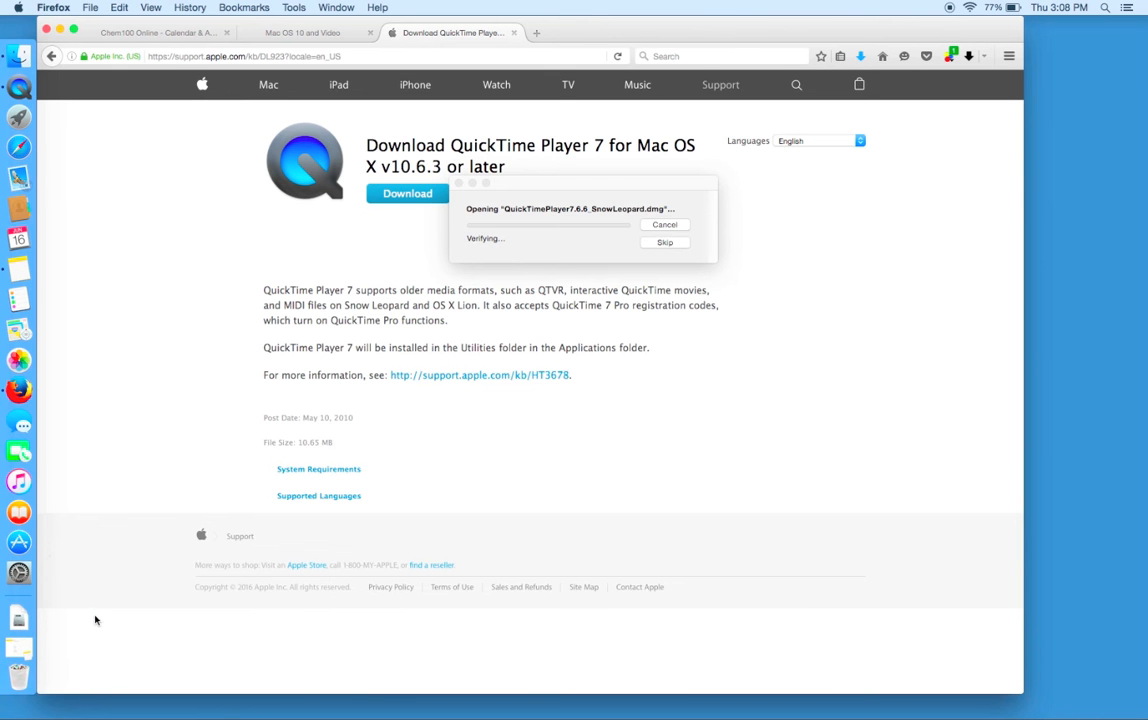
mouse_move(608, 442)
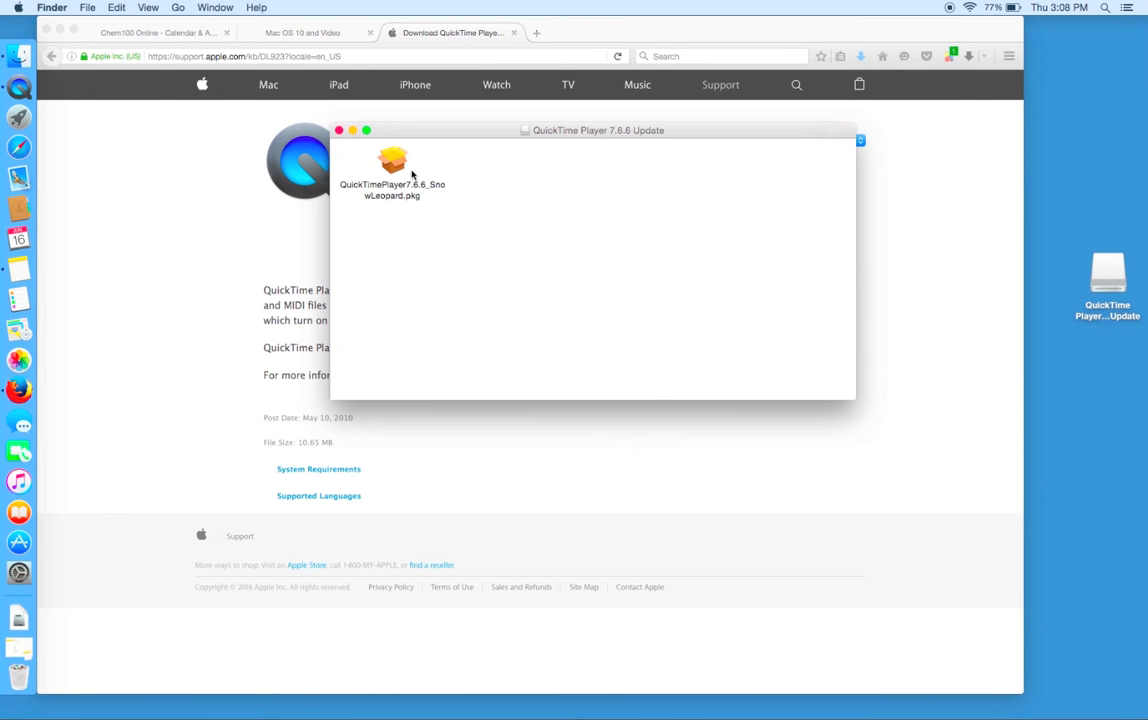
click(392, 160)
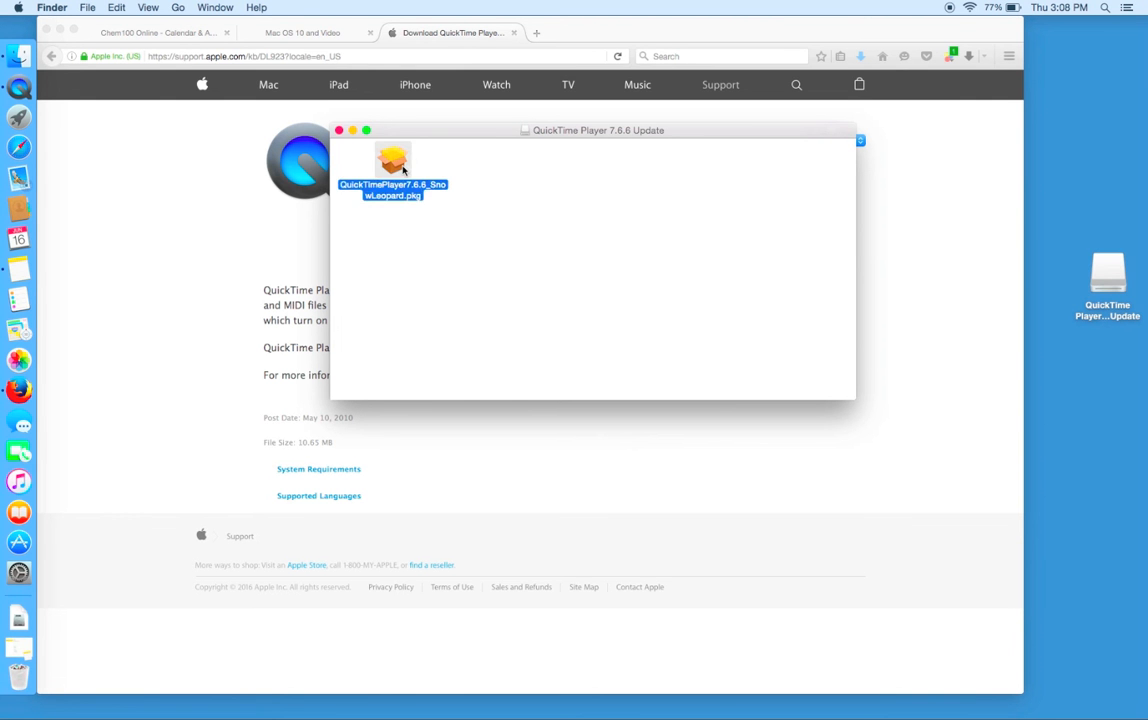
Step: Run the QuickTime Player 7 package through introduction, license and authorized install on Macintosh HD, then close it
double_click(392, 160)
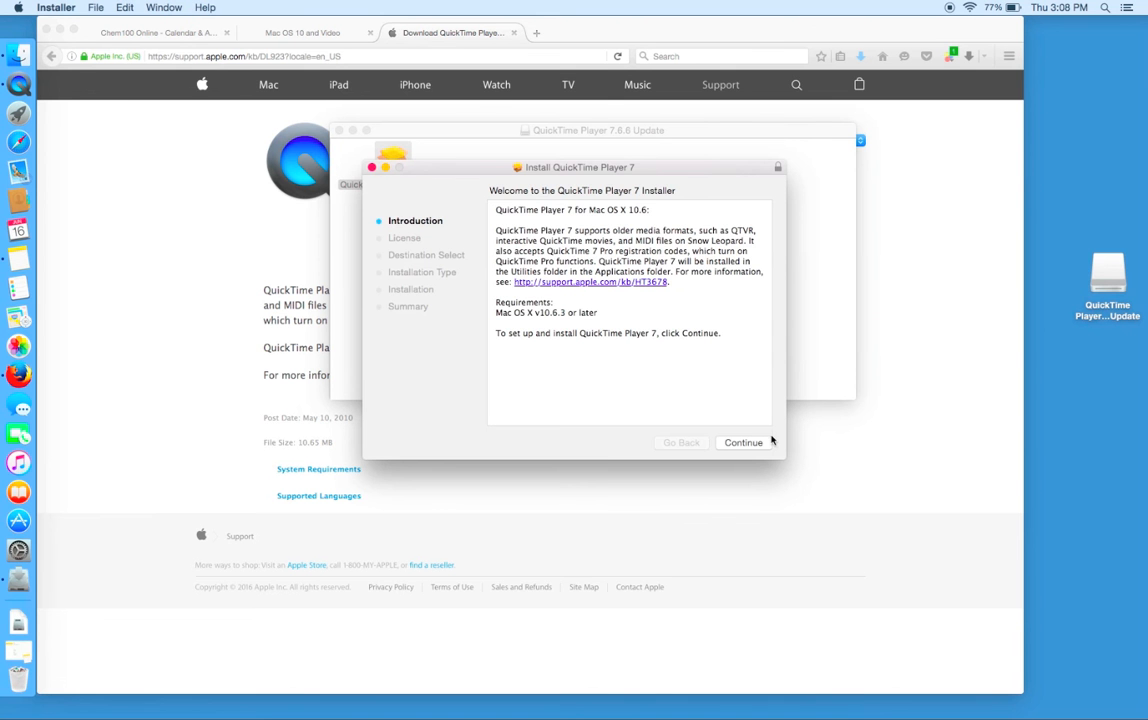
click(744, 442)
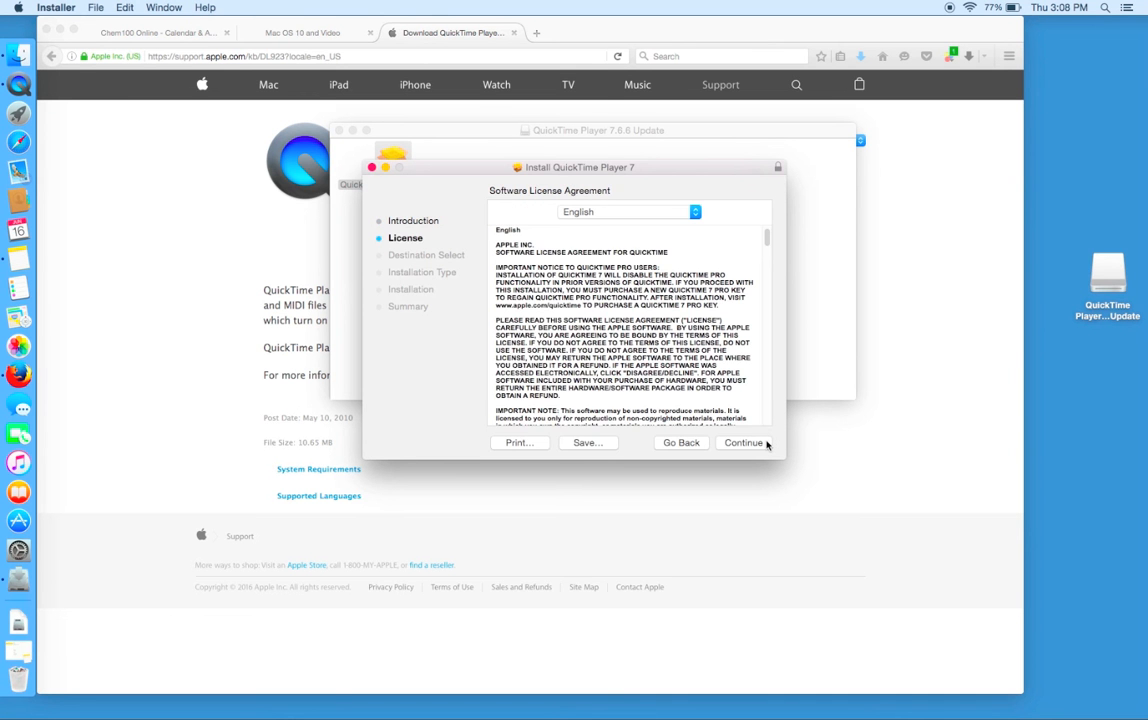
click(744, 444)
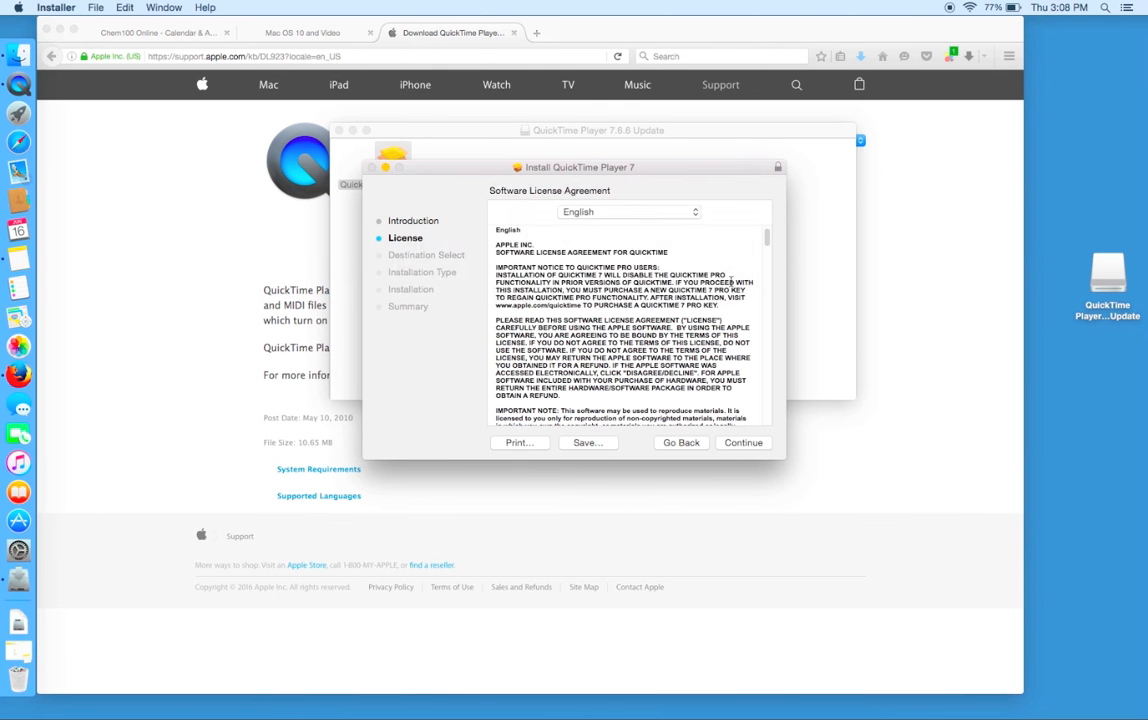
click(744, 442)
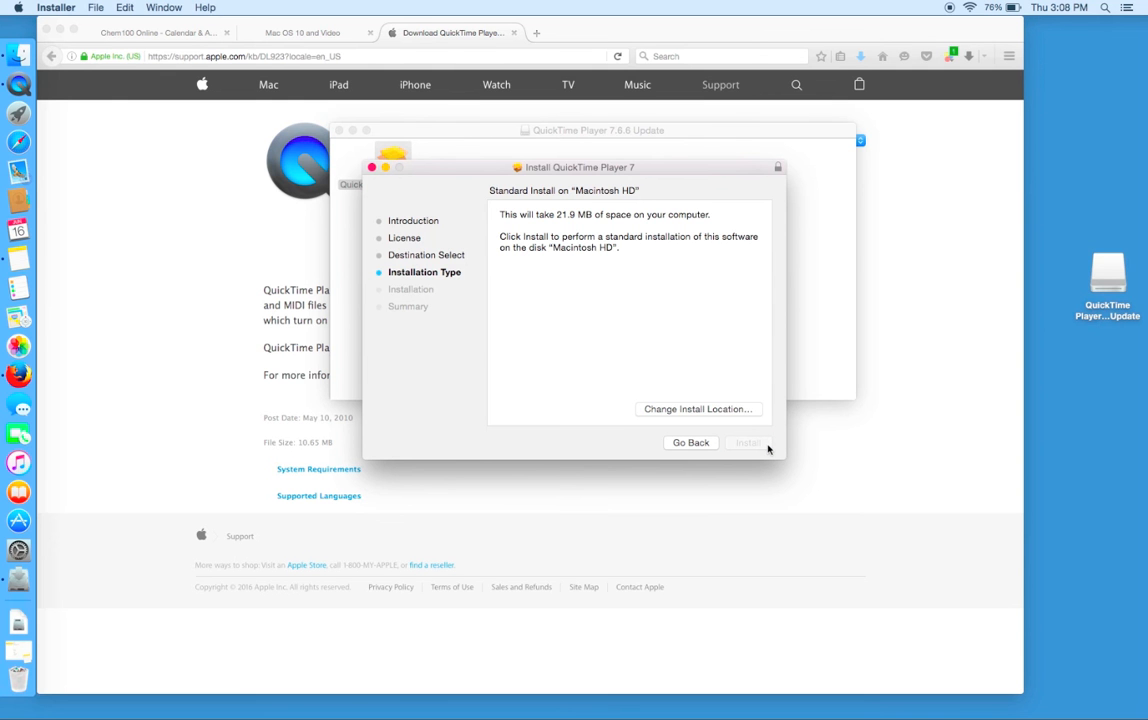
click(748, 444)
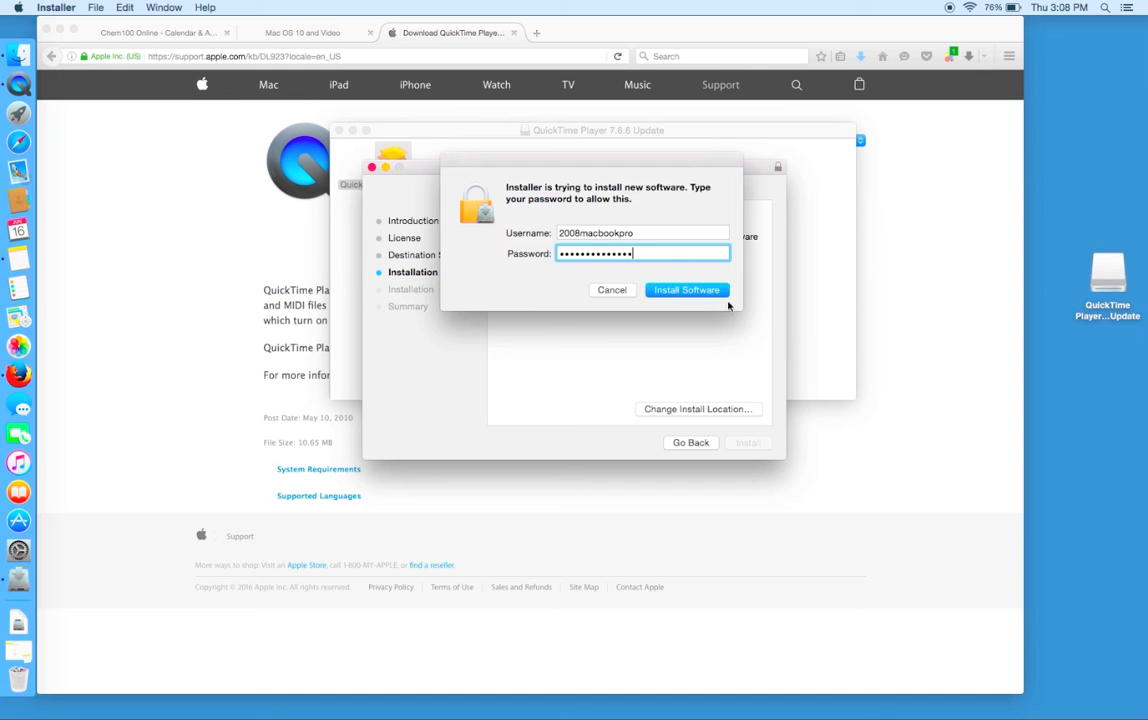
click(688, 290)
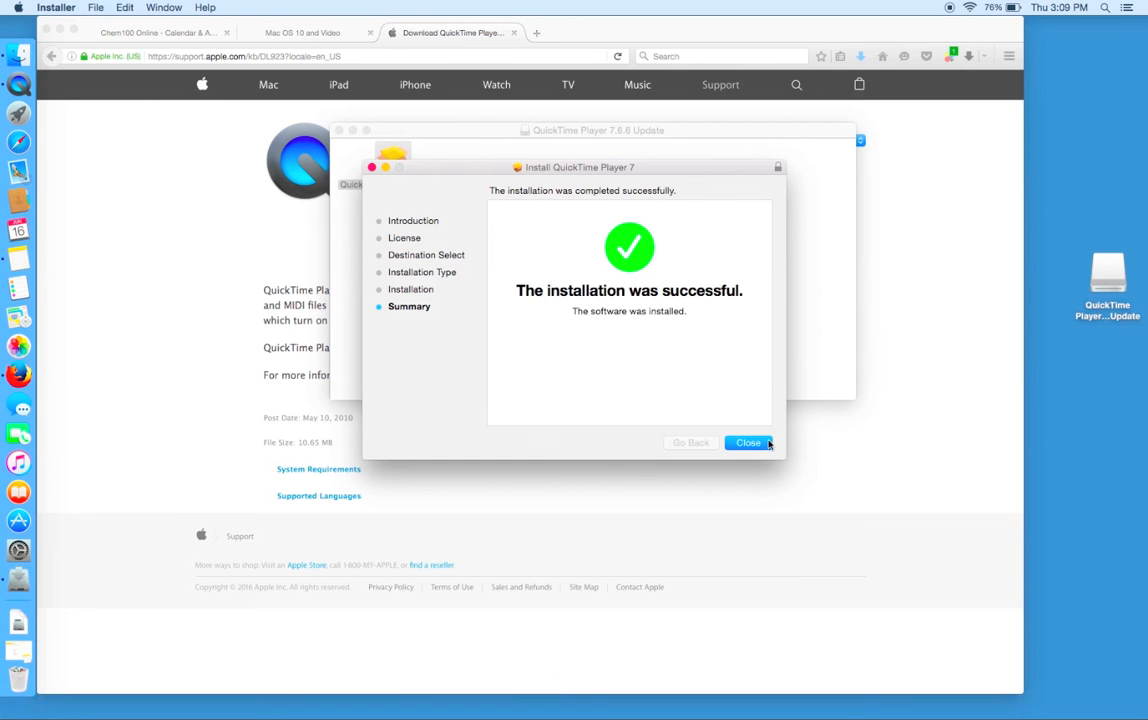
click(748, 442)
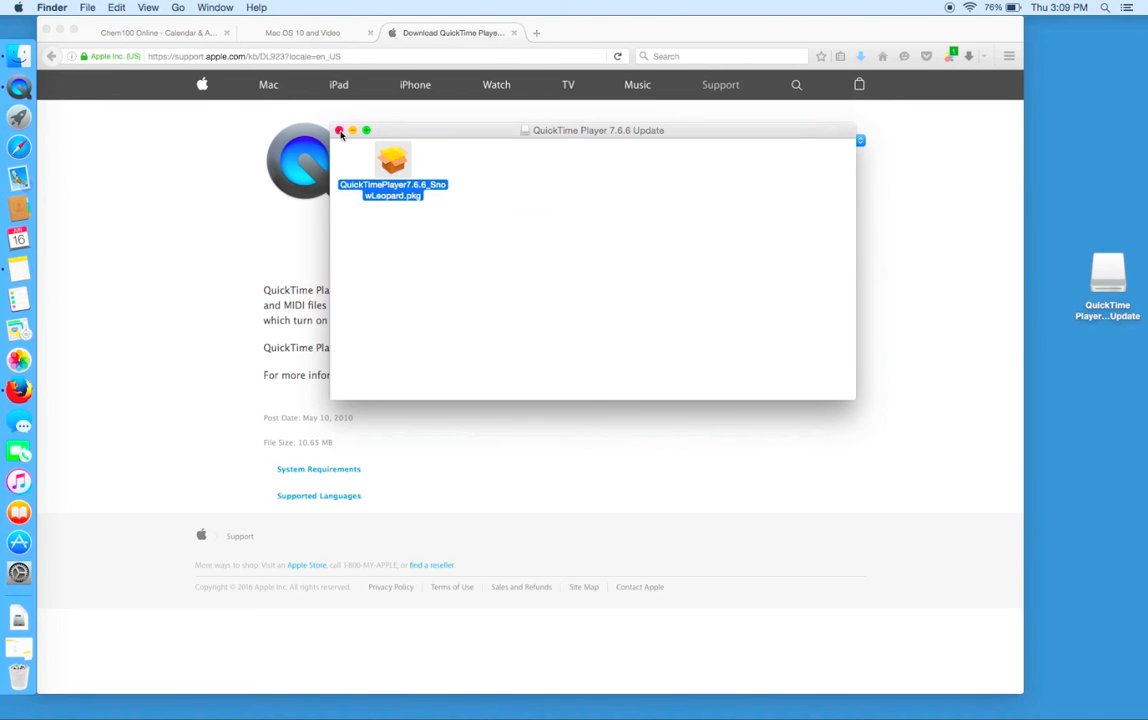
Step: Close the disk image window and enter 'quicktime 7' in the Finder search field
click(340, 130)
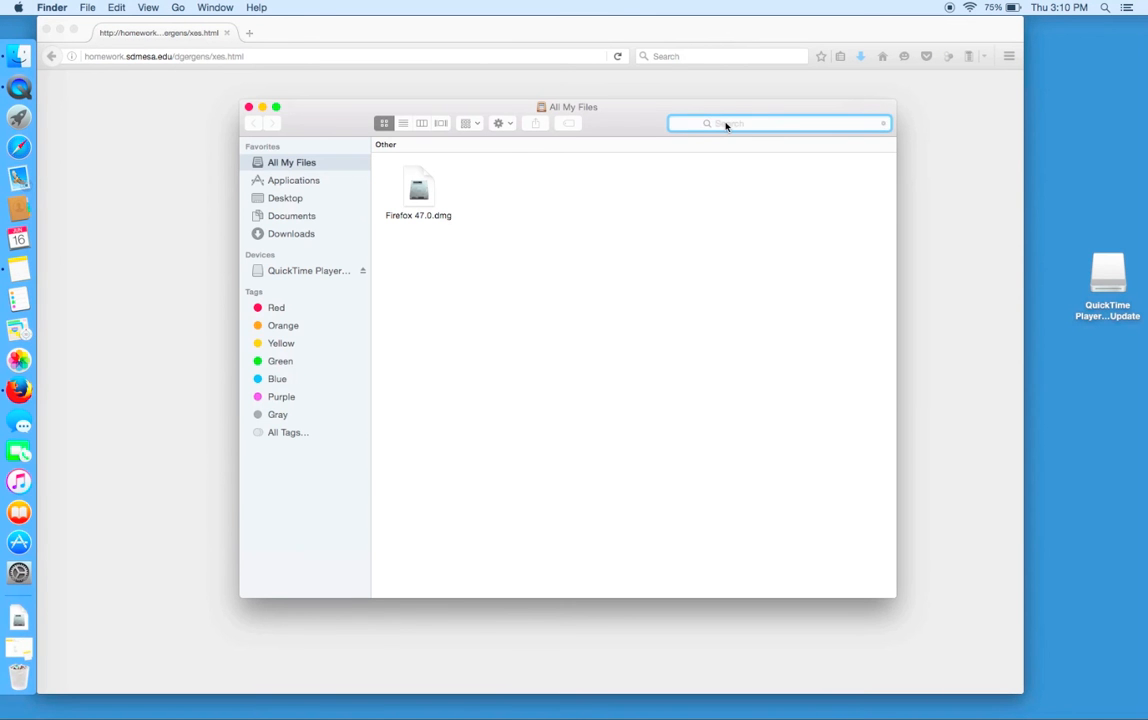
text(qu)
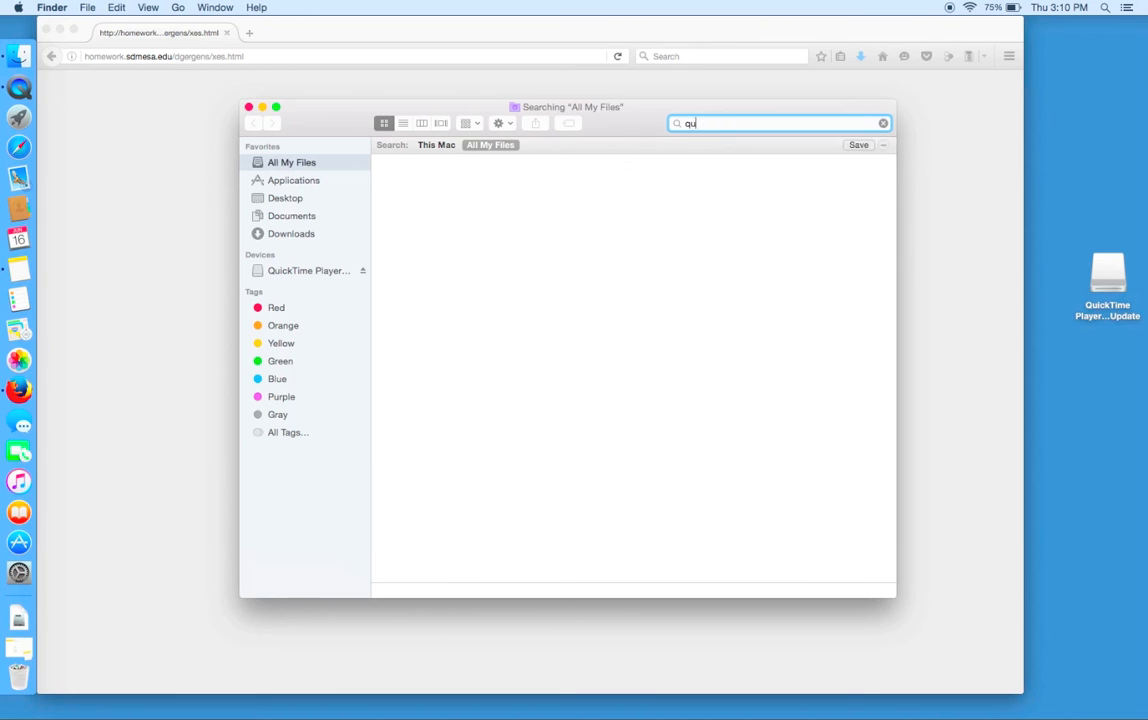
text(icktime)
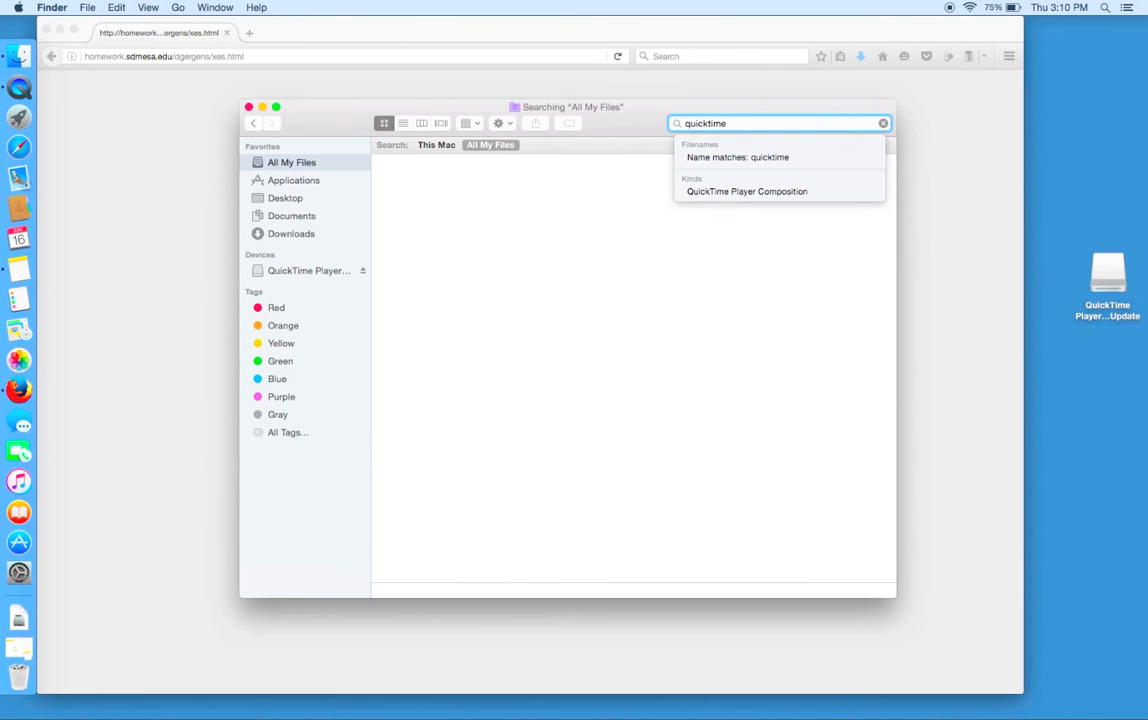
text(7)
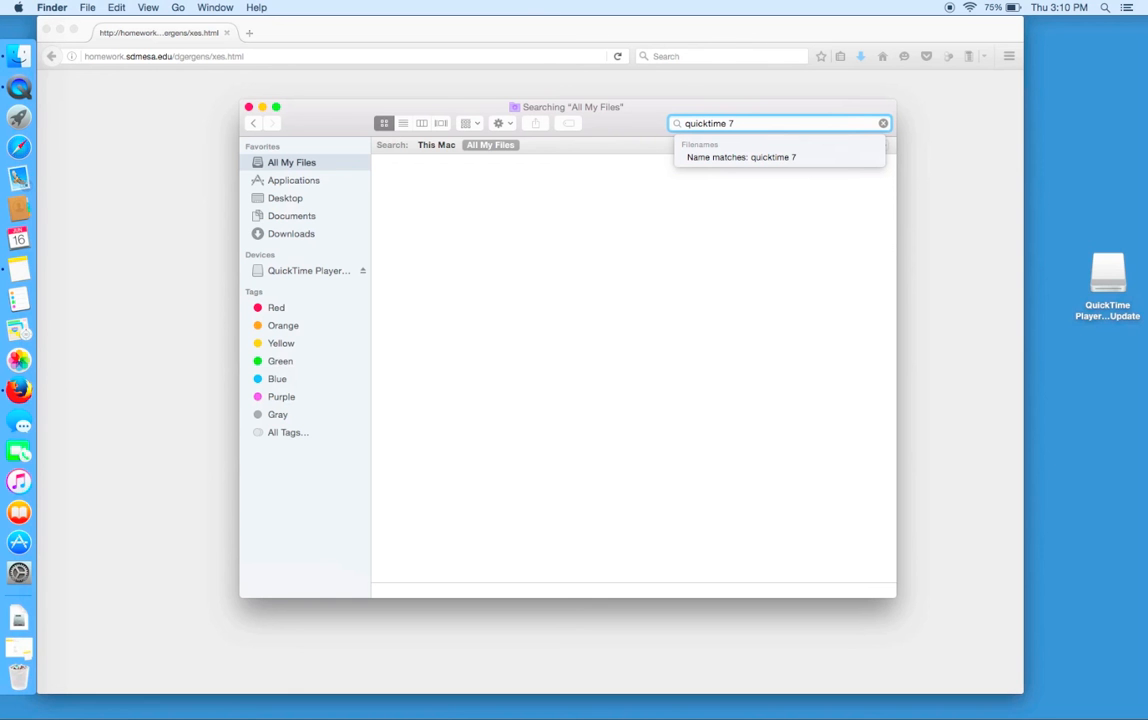
mouse_move(452, 156)
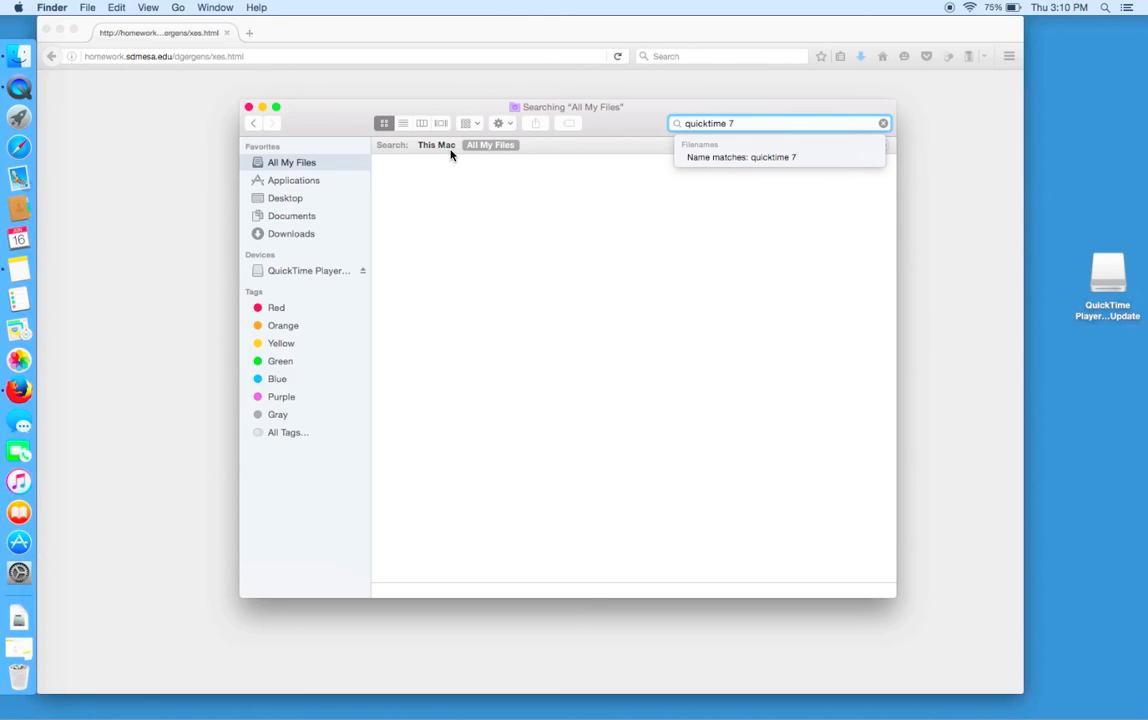
Step: Widen the search scope to This Mac so QuickTime Player 7 in Utilities appears
click(436, 144)
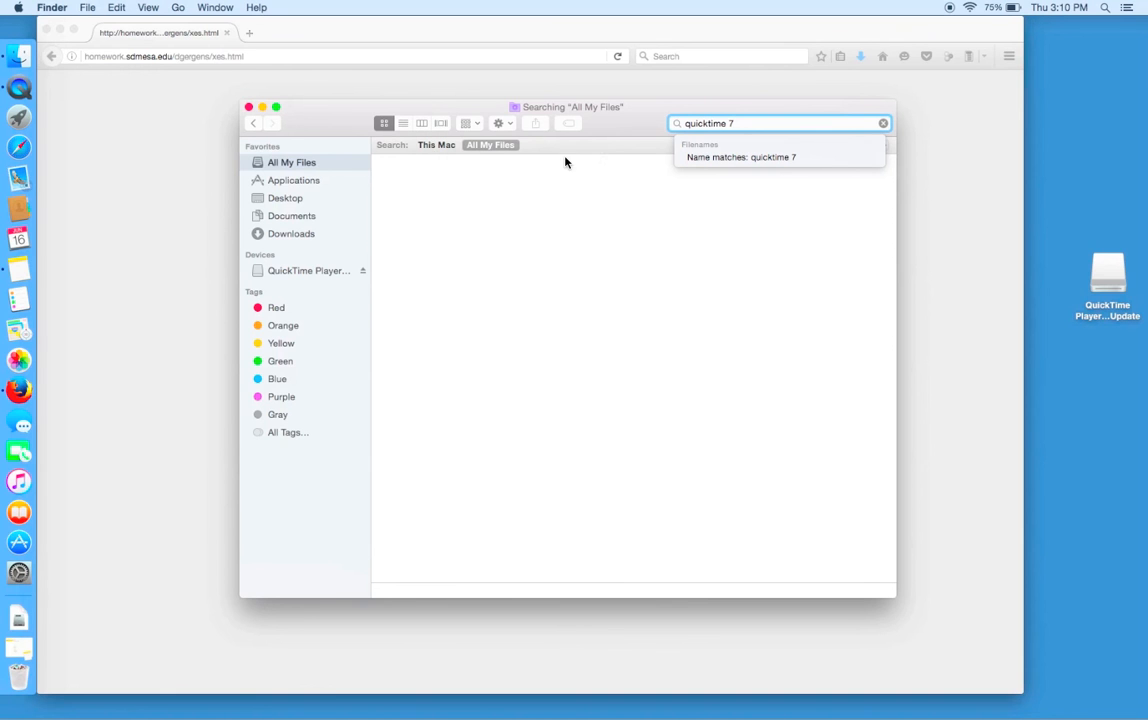
mouse_move(690, 172)
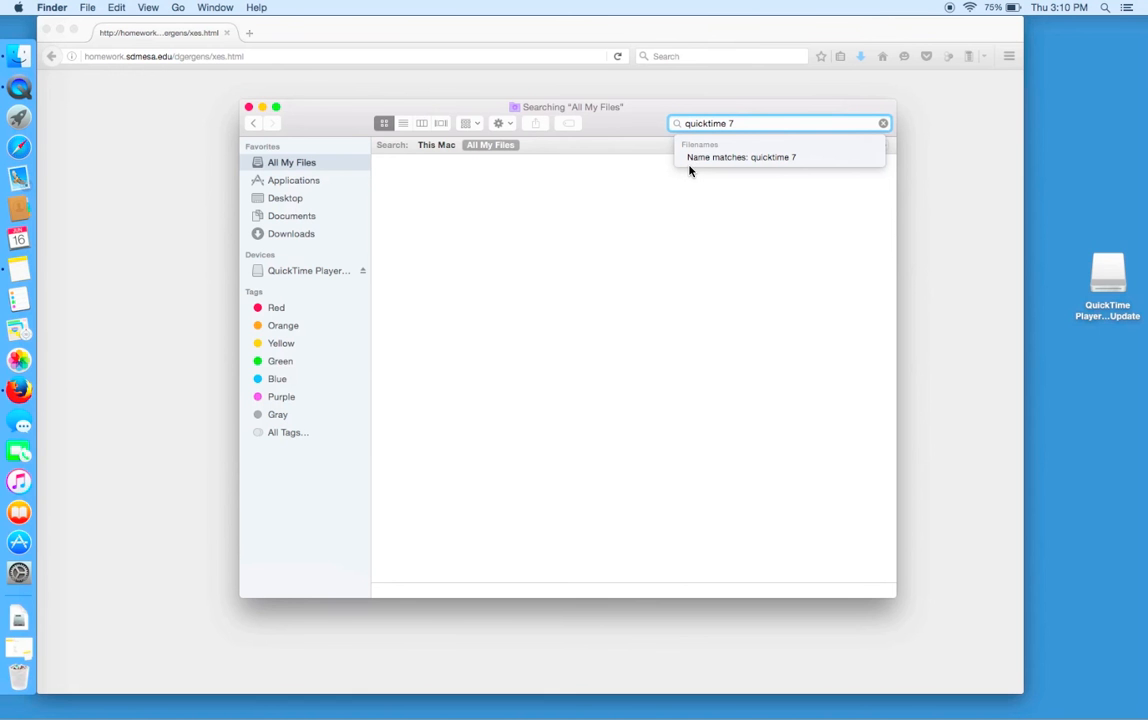
click(742, 156)
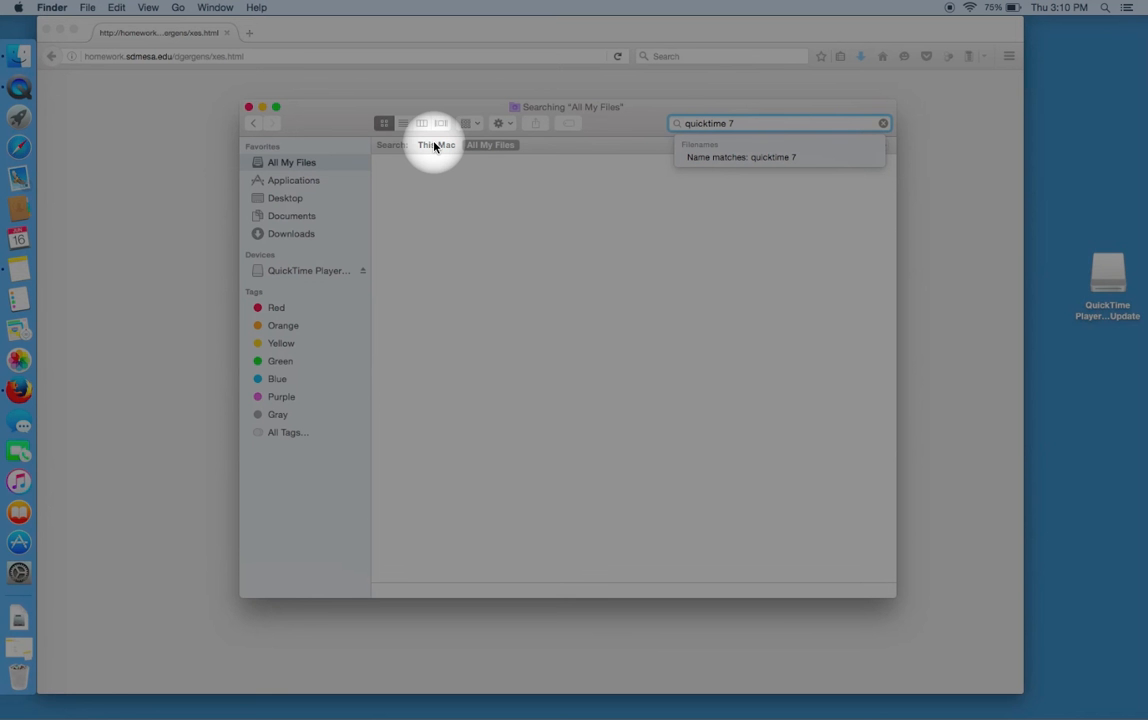
mouse_move(436, 148)
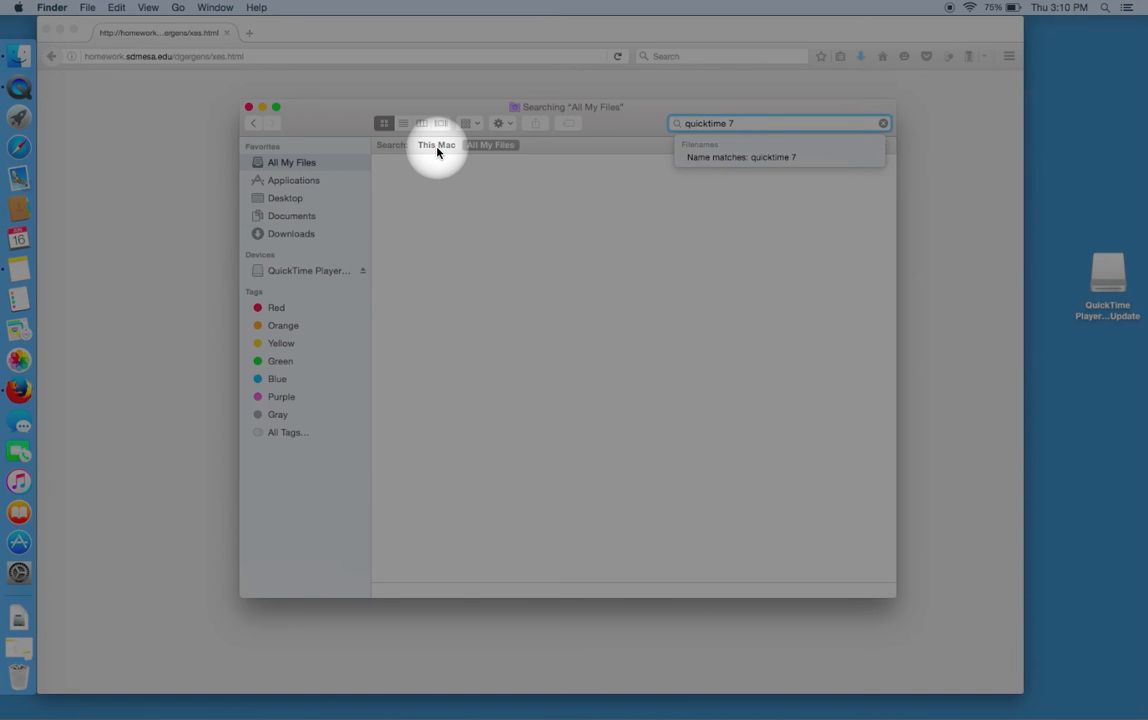
click(436, 144)
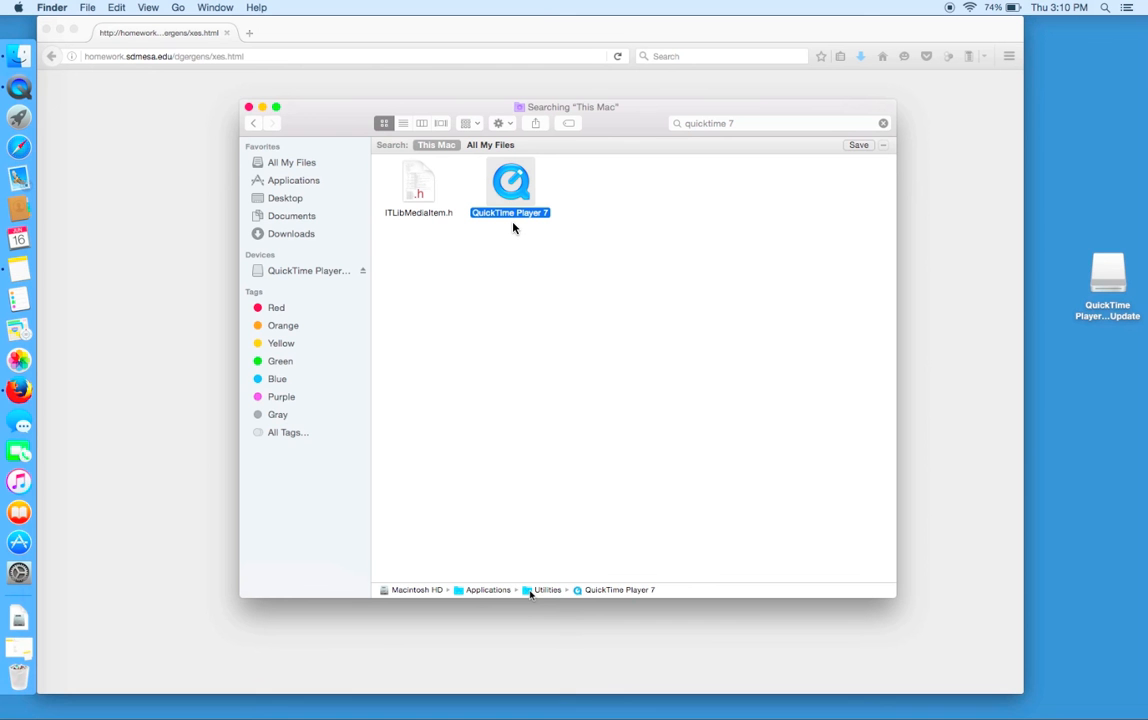
mouse_move(538, 450)
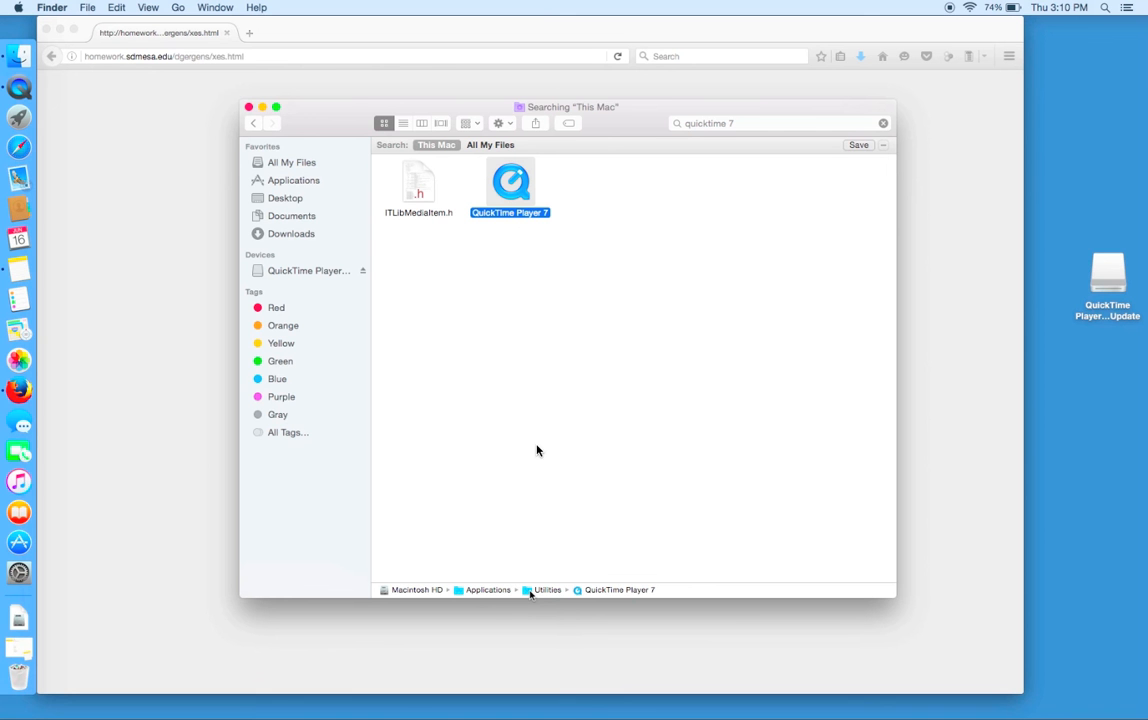
mouse_move(540, 604)
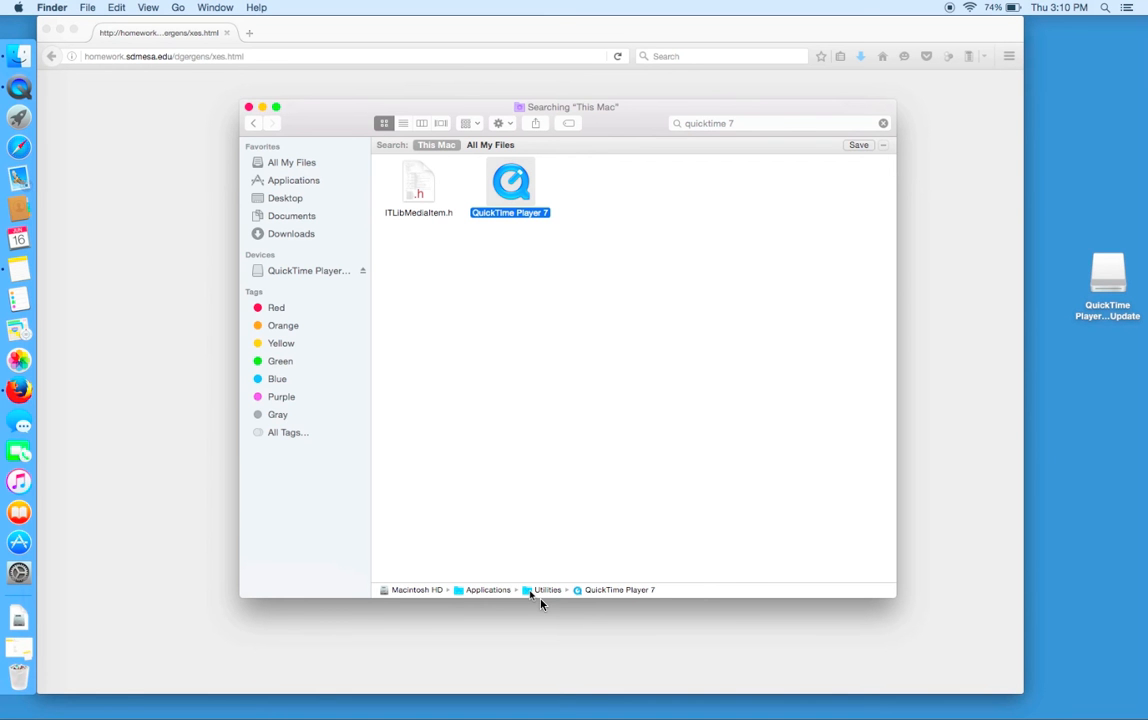
Step: From Utilities, move QuickTime Player 7 to Applications and approve with the administrator password
click(548, 588)
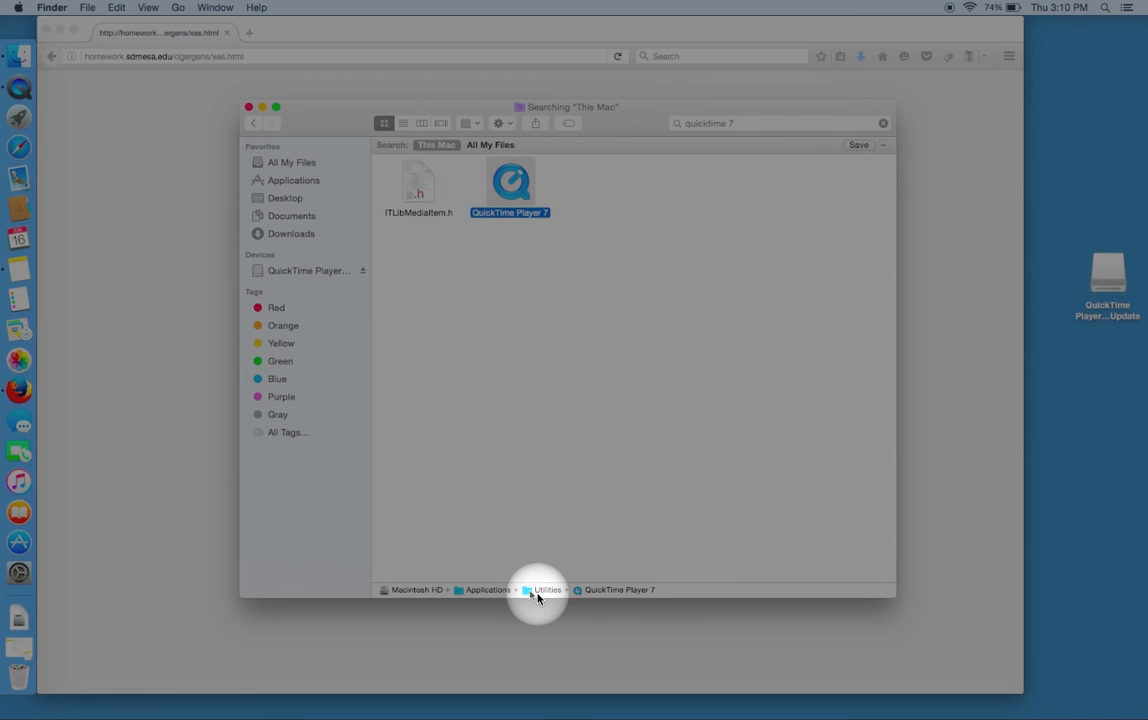
mouse_move(580, 592)
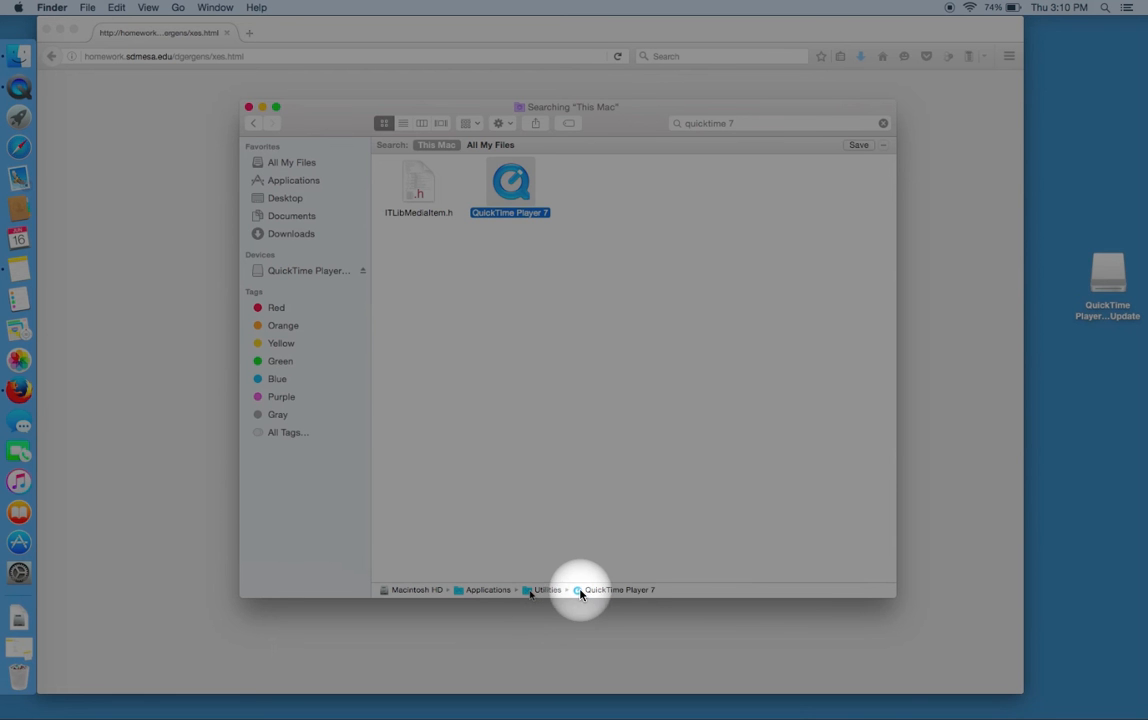
mouse_move(630, 596)
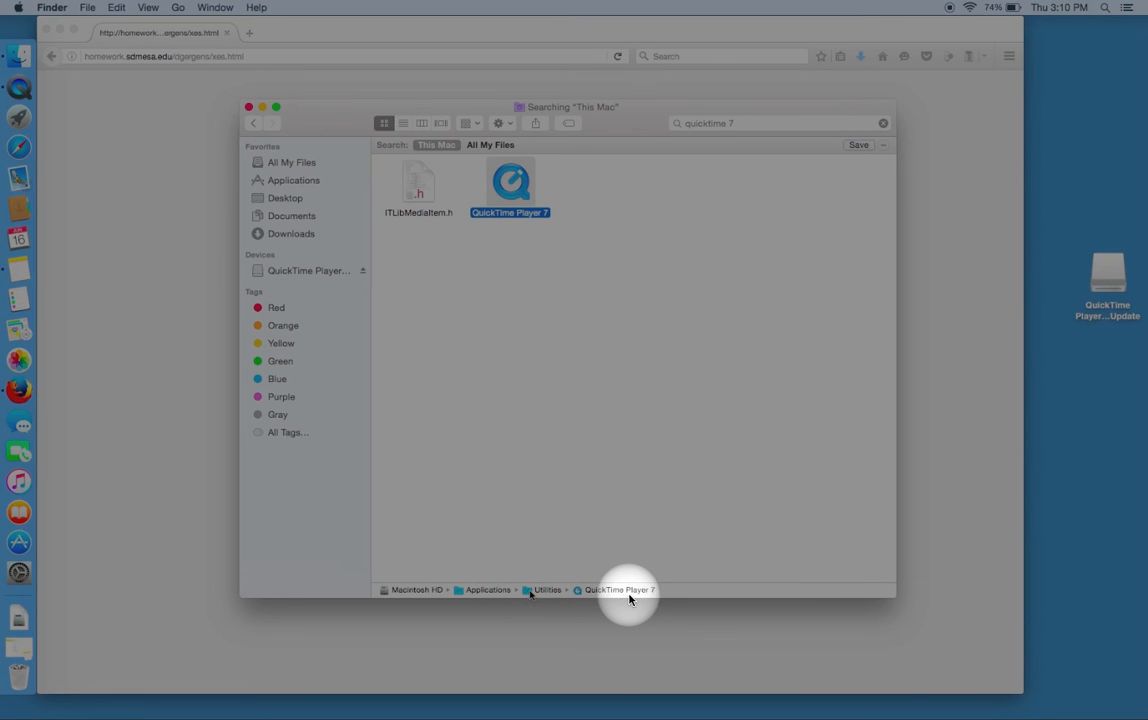
mouse_move(558, 596)
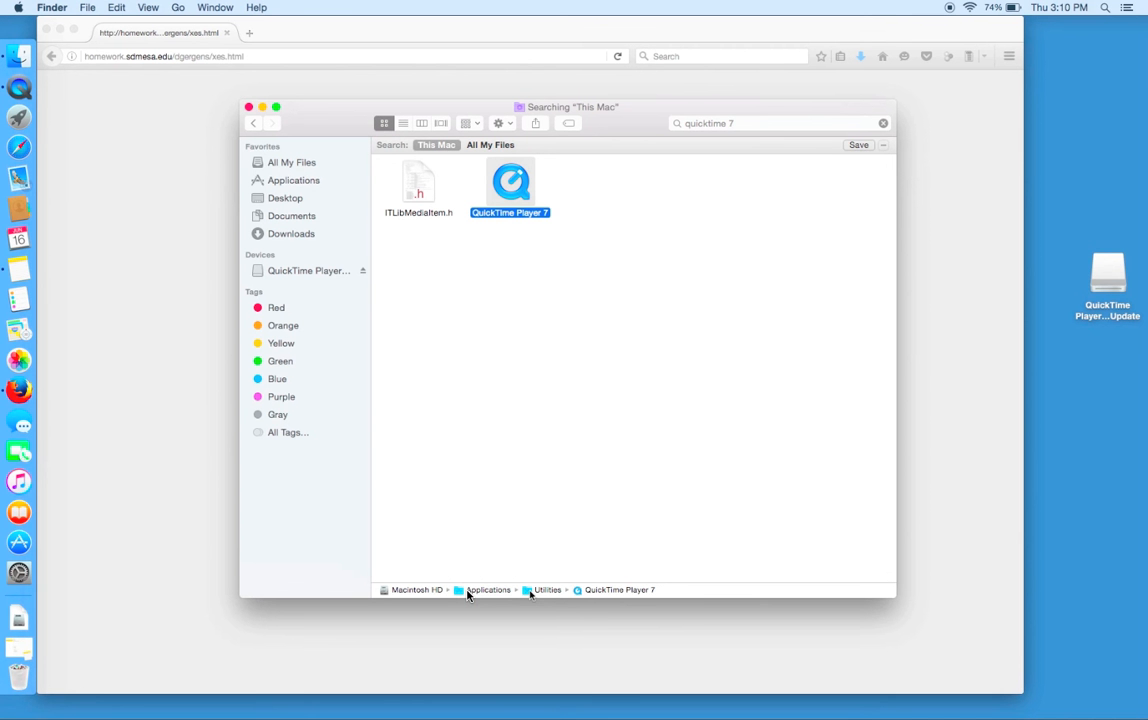
mouse_move(530, 654)
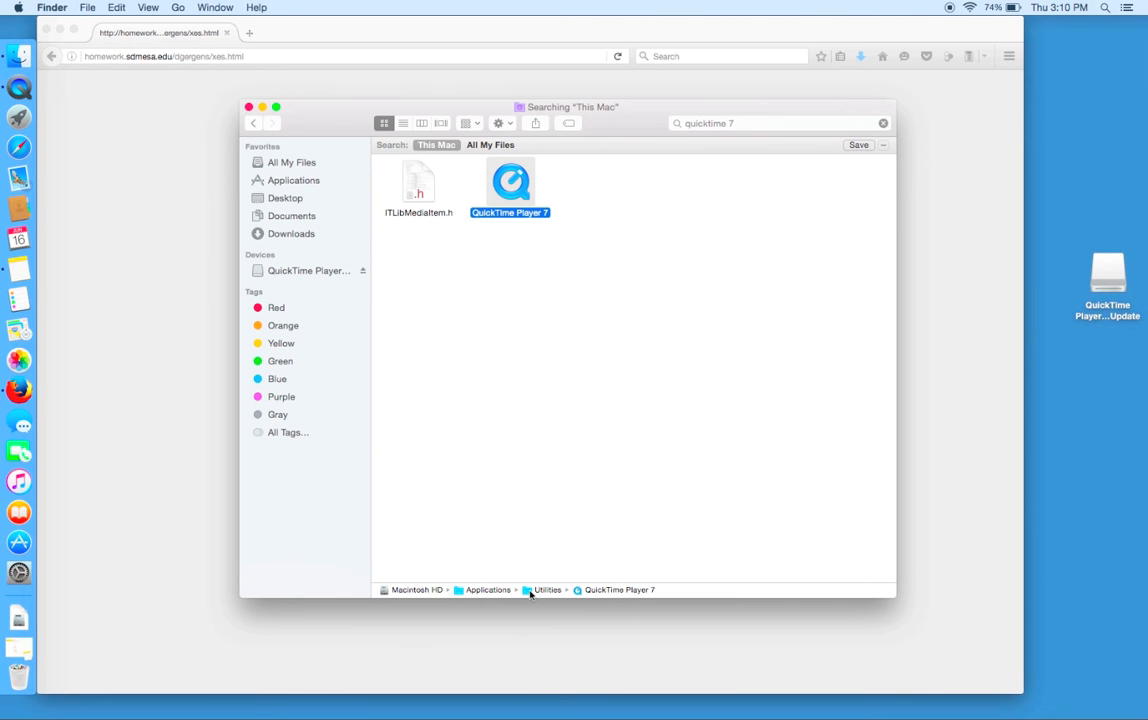
click(548, 590)
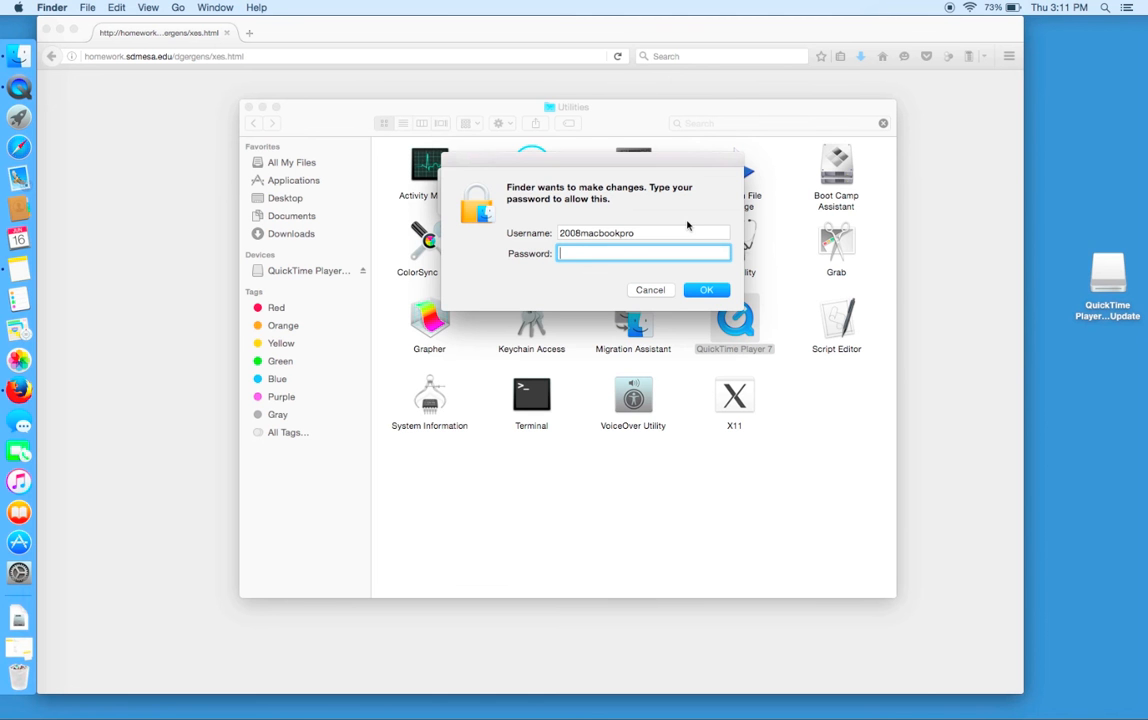
click(650, 288)
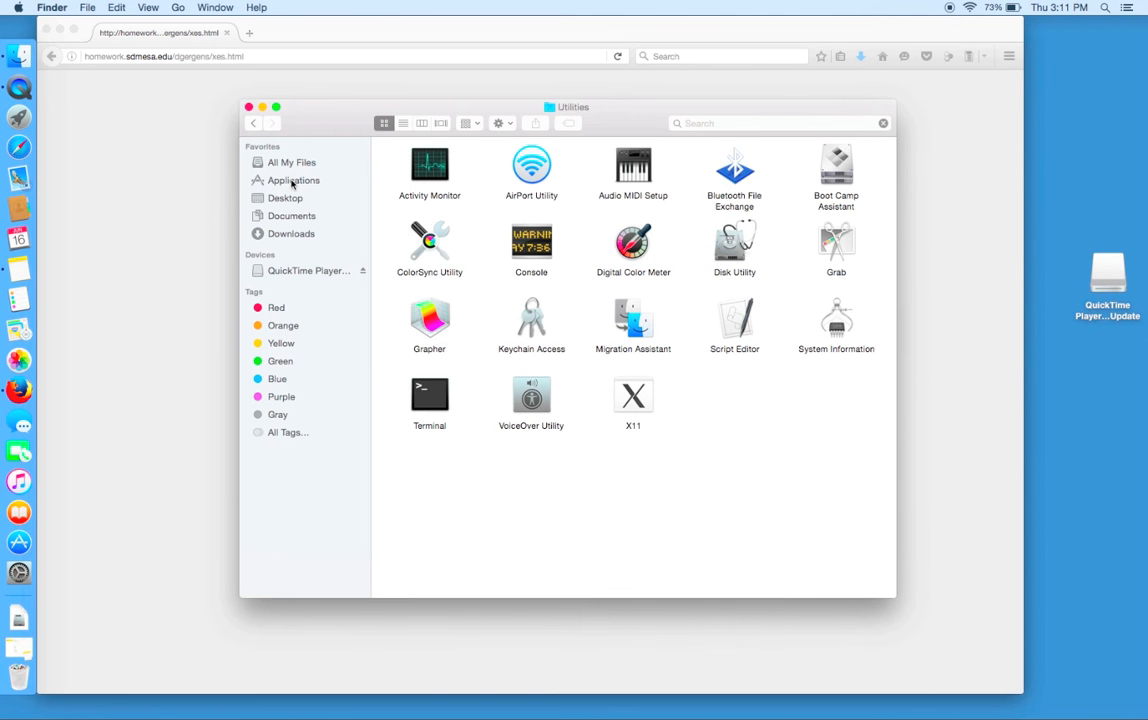
Step: Show Applications sorted by Date Modified so QuickTime Player 7 sits near the top
click(292, 180)
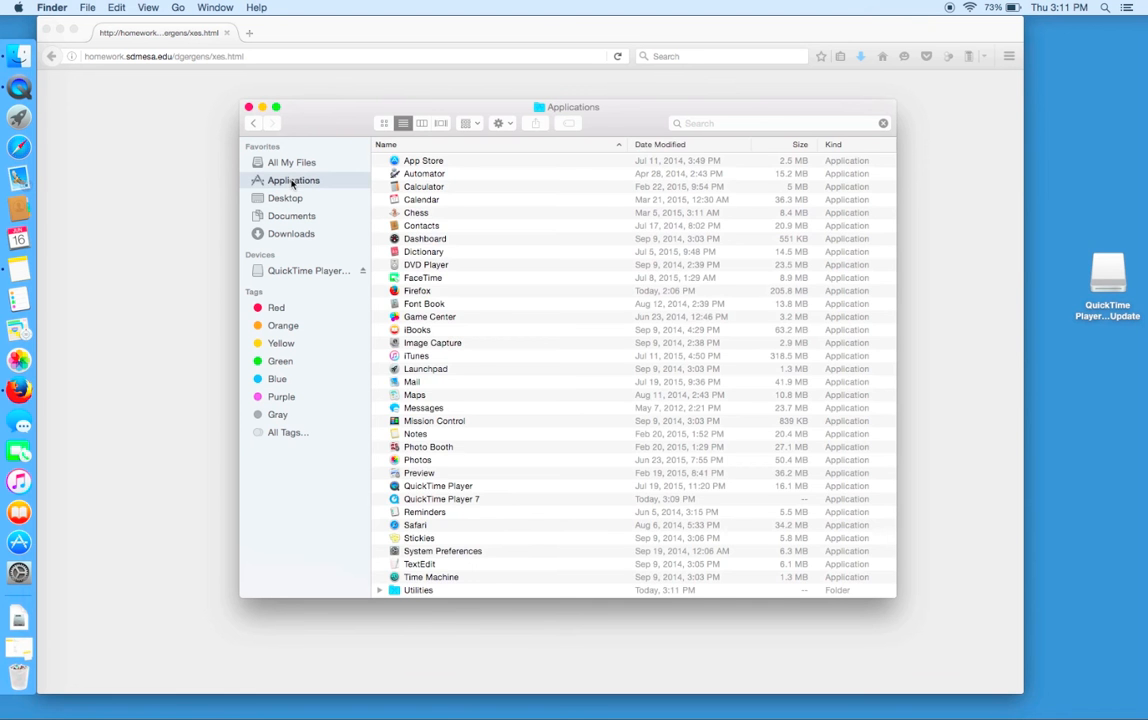
click(660, 144)
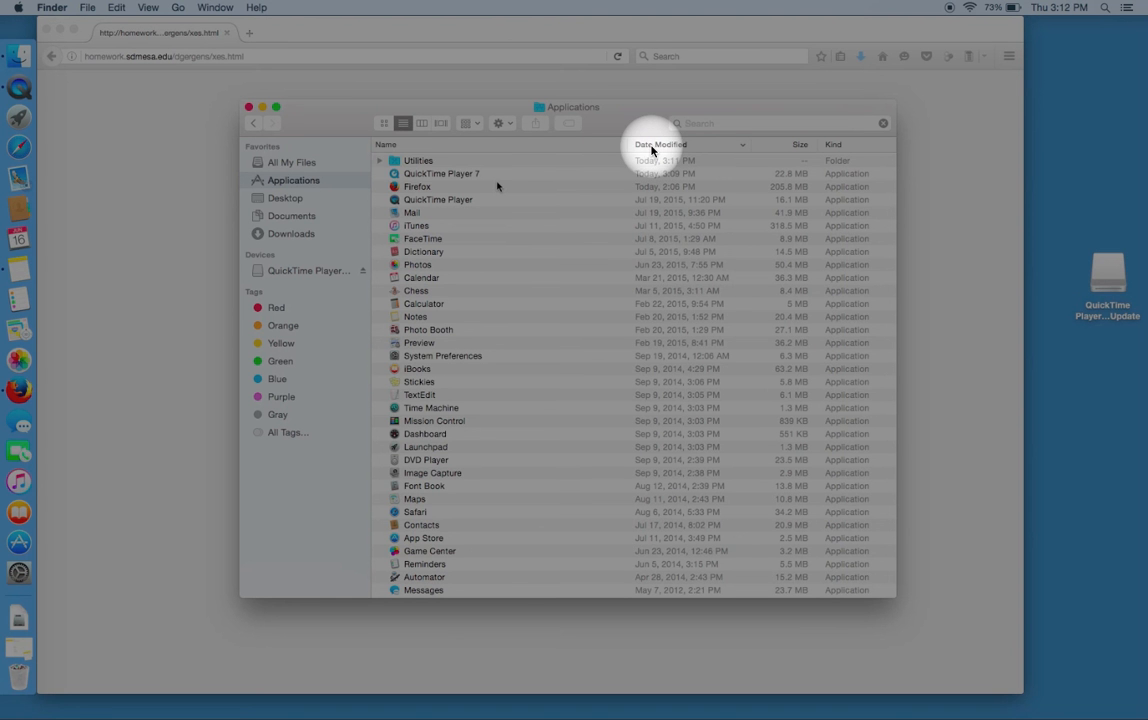
mouse_move(400, 184)
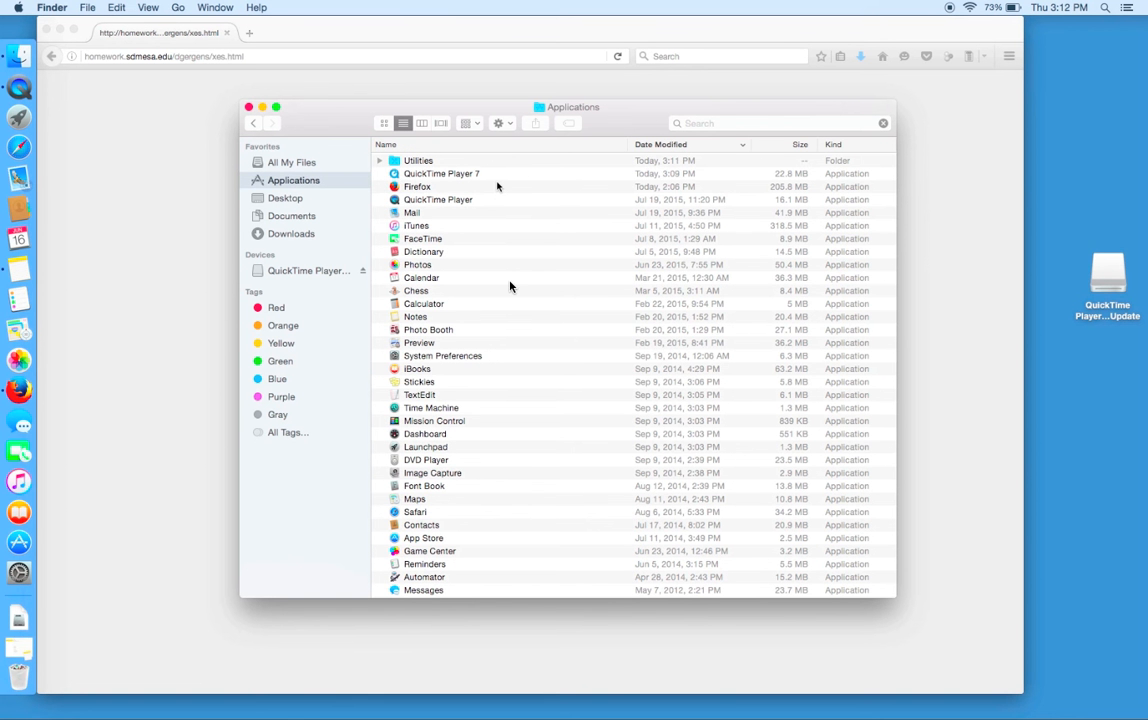
Step: Drag QuickTime Player 7 onto the Dock, then close the Applications window
click(440, 172)
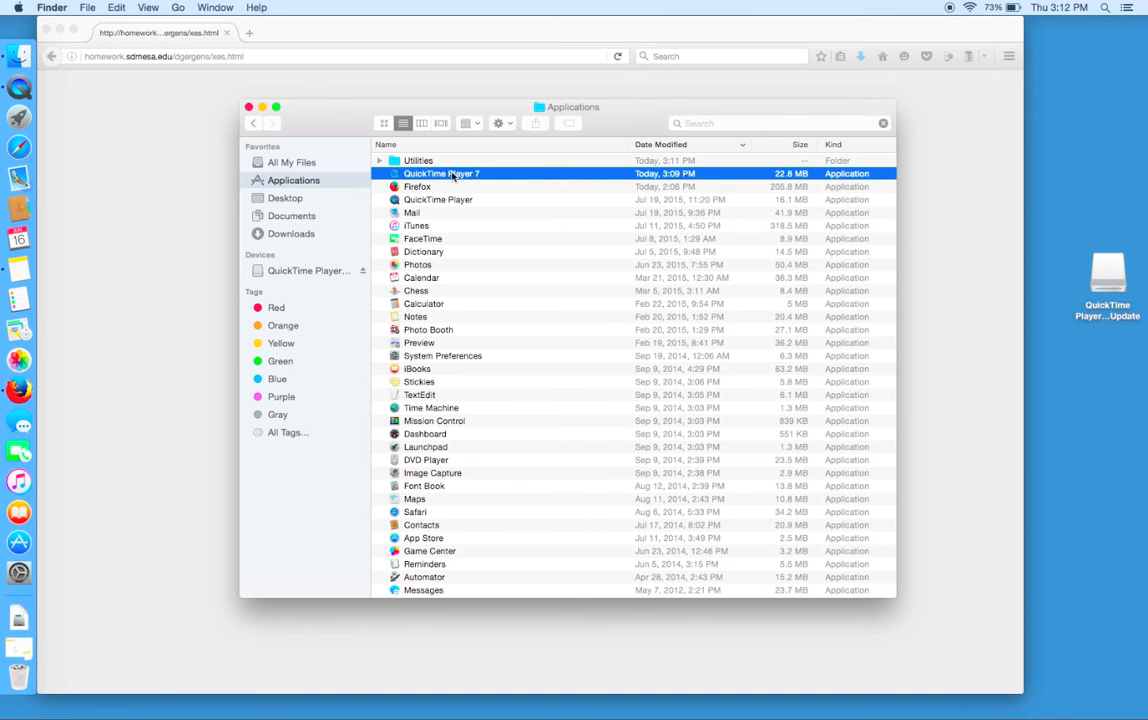
drag(440, 172, 124, 144)
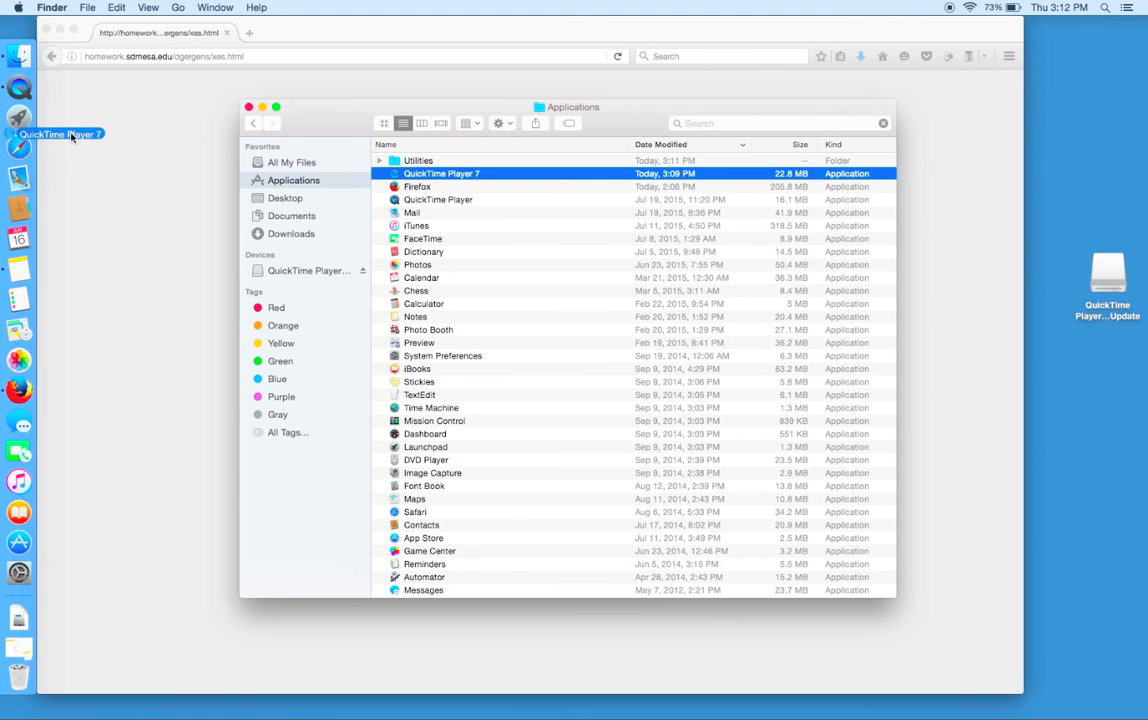
mouse_move(18, 136)
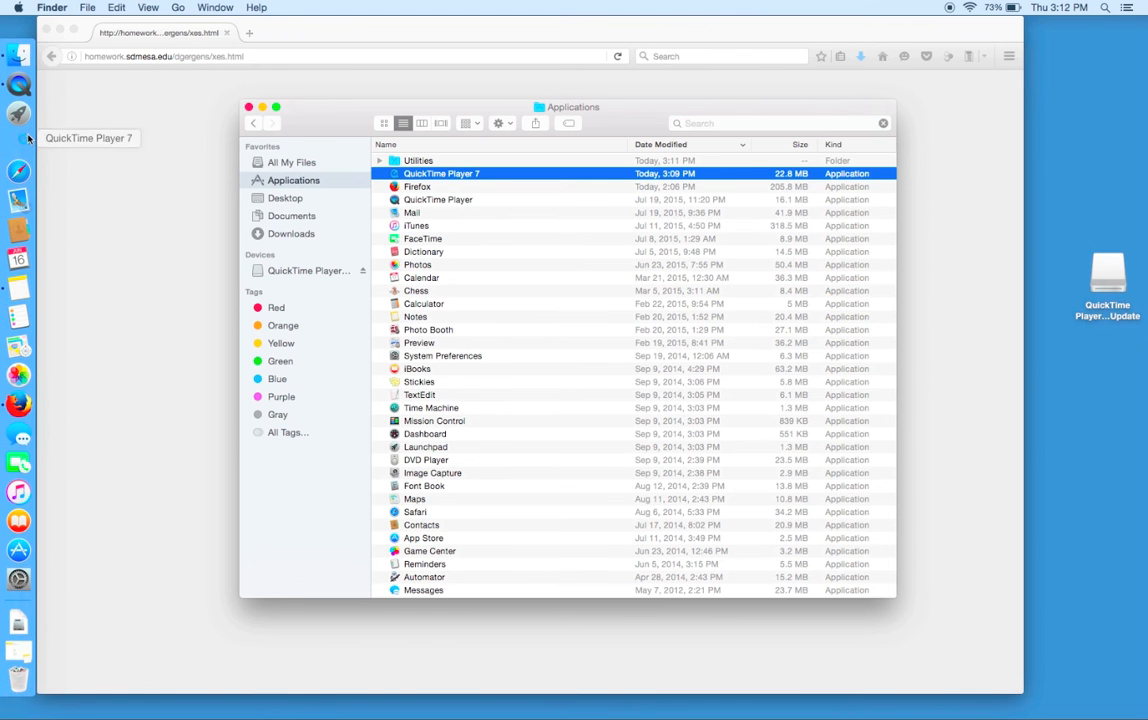
mouse_move(28, 388)
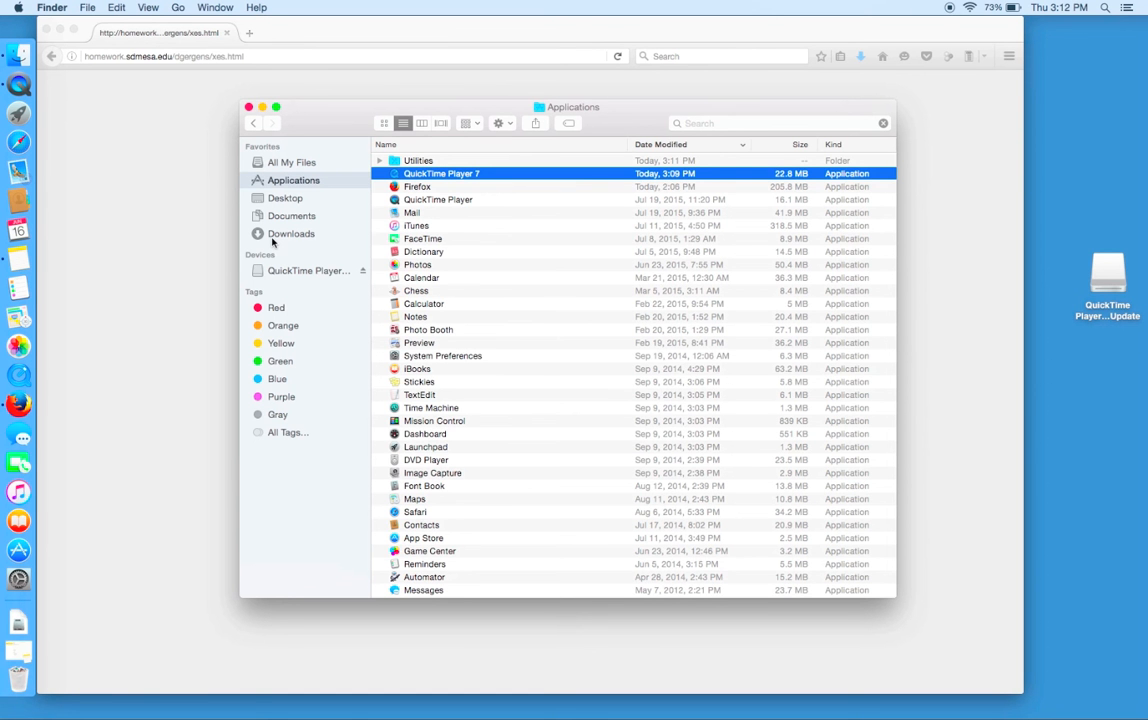
mouse_move(296, 138)
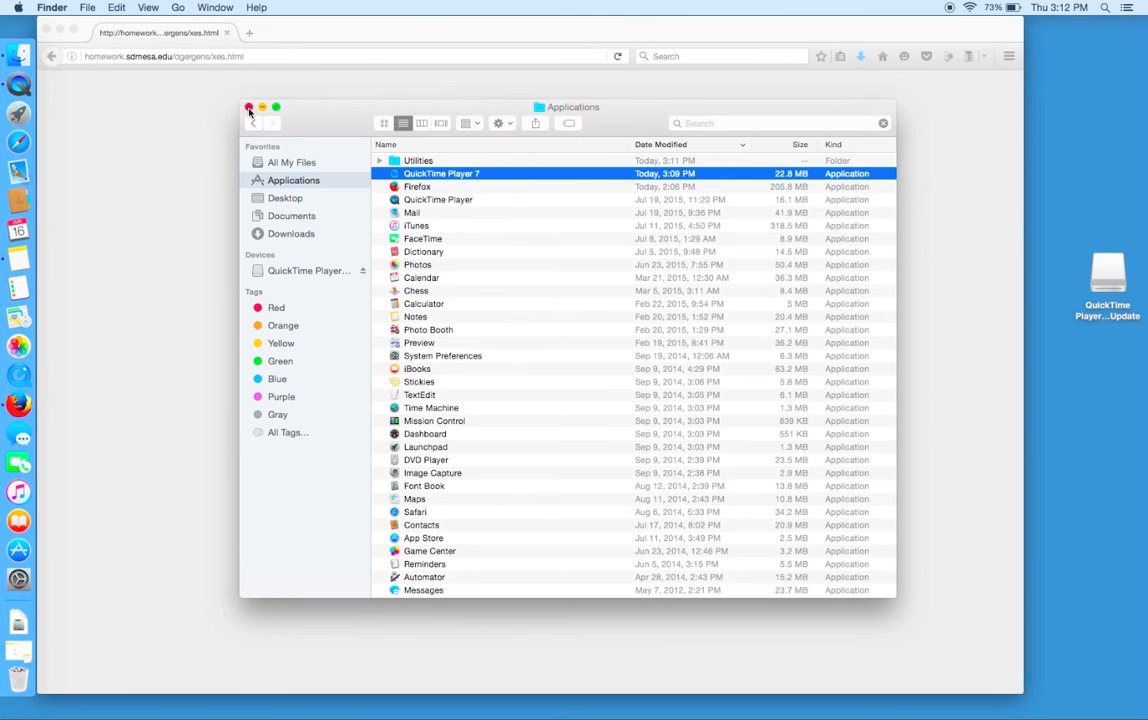
click(248, 108)
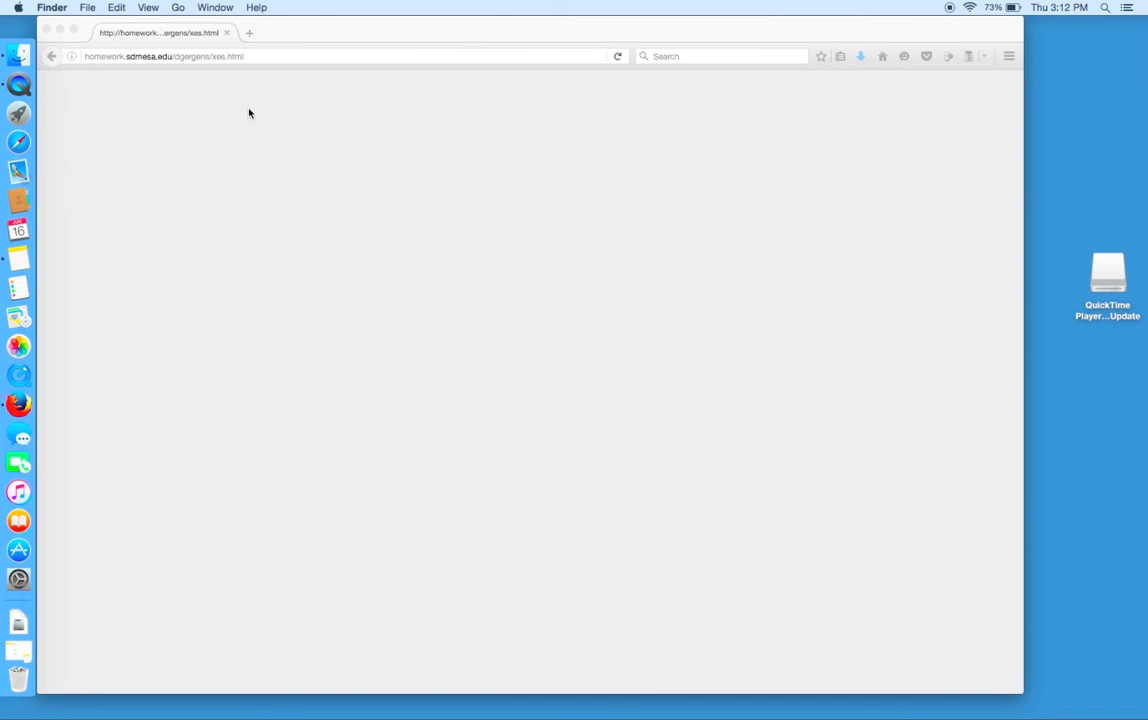
click(20, 376)
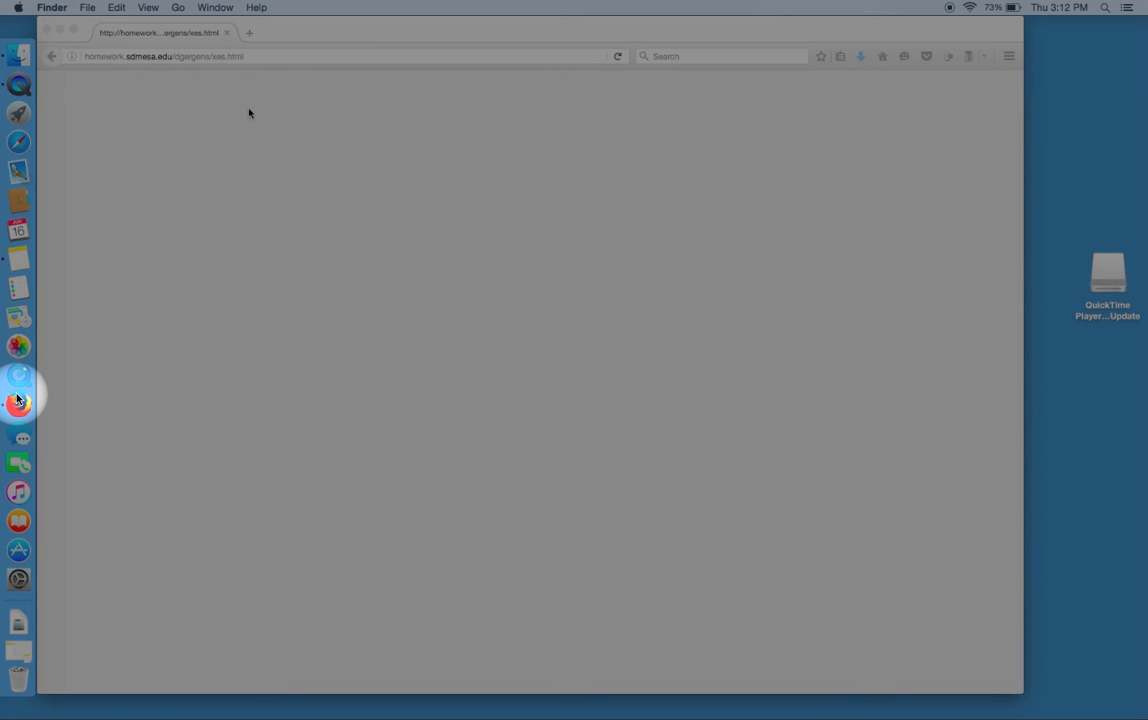
mouse_move(16, 390)
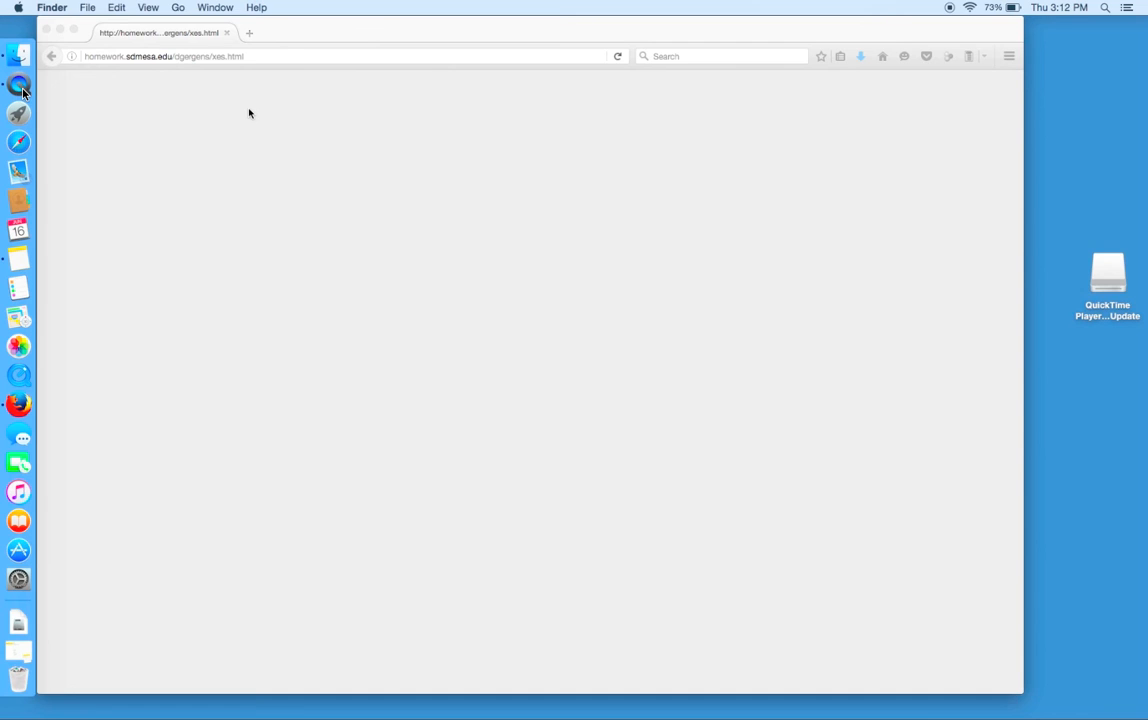
mouse_move(250, 252)
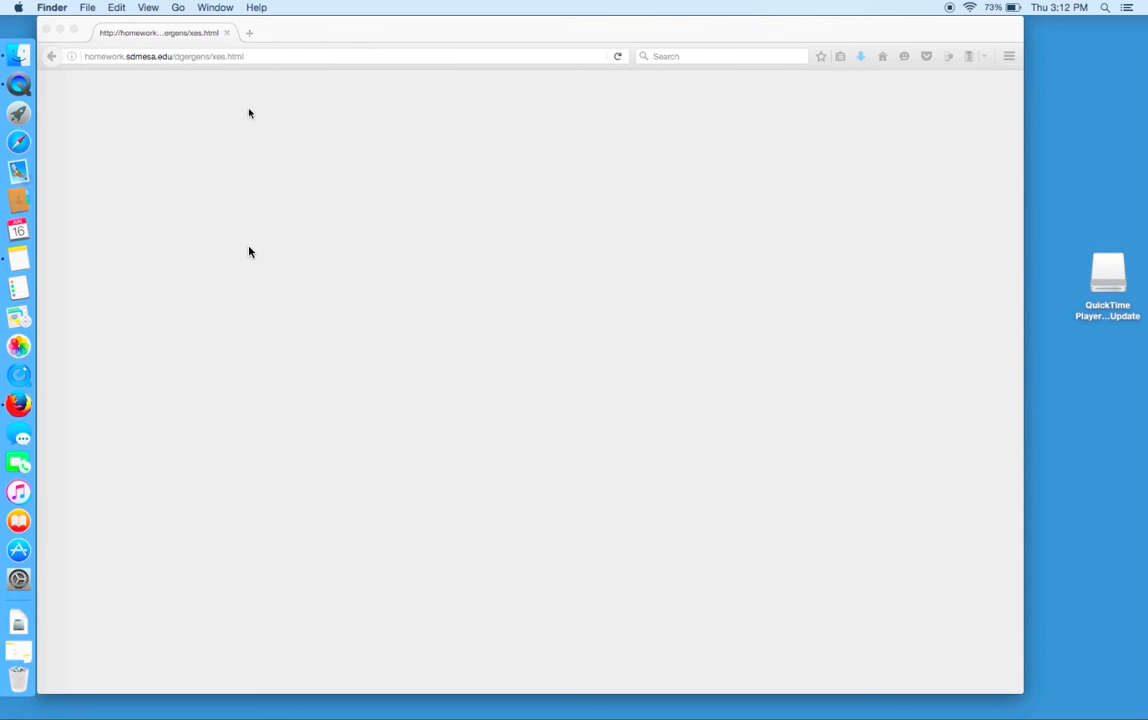